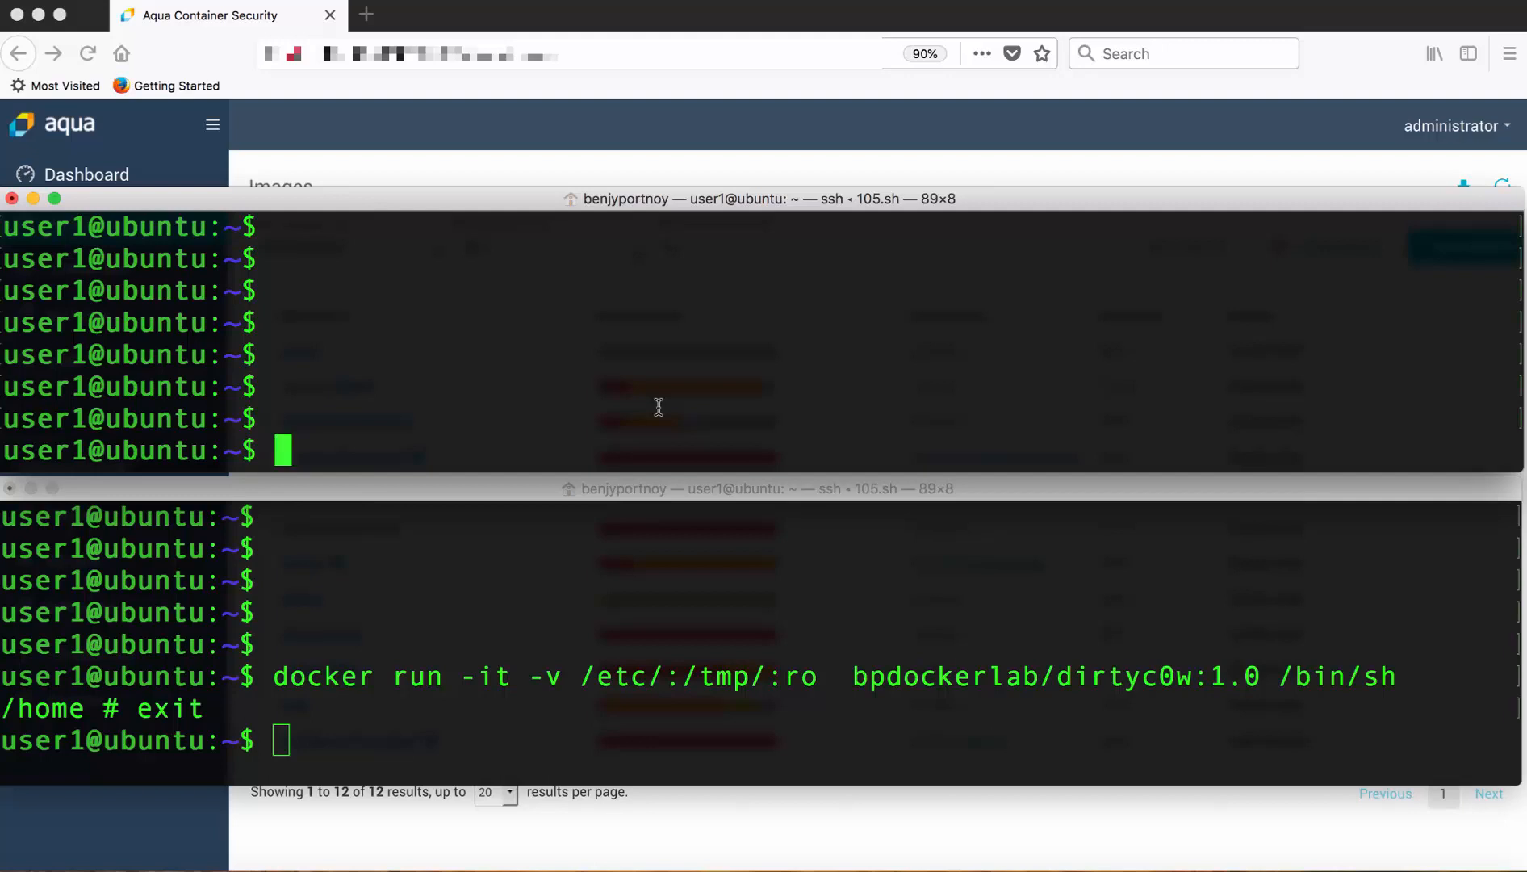
# Page /etc/passwd on the host, then in the second terminal page /tmp/passwd inside the dirtyc0w container.
pyautogui.write('more /e')
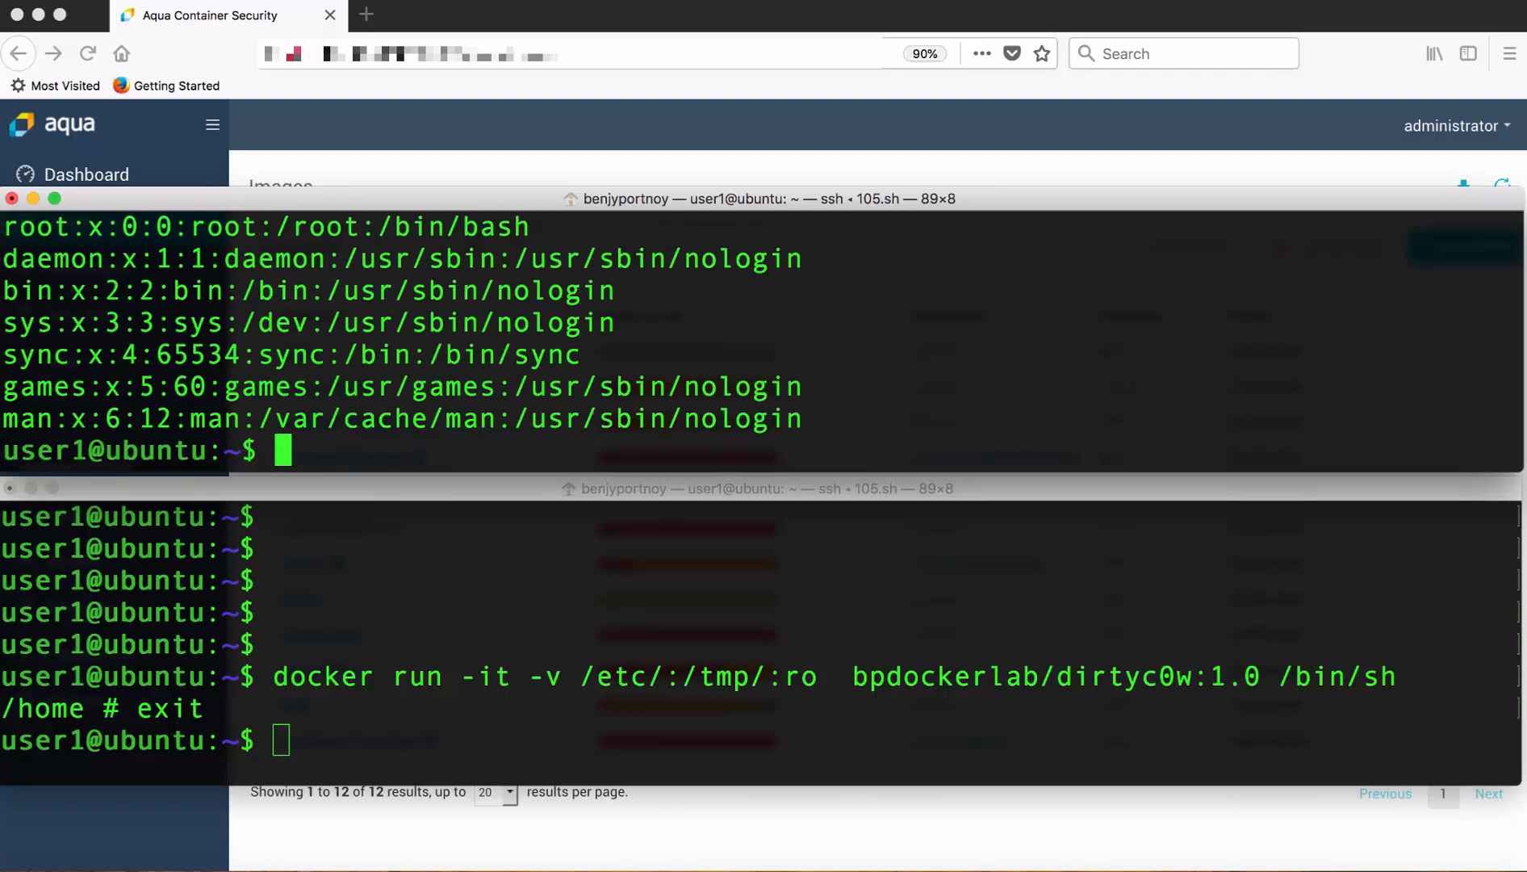
pyautogui.click(560, 665)
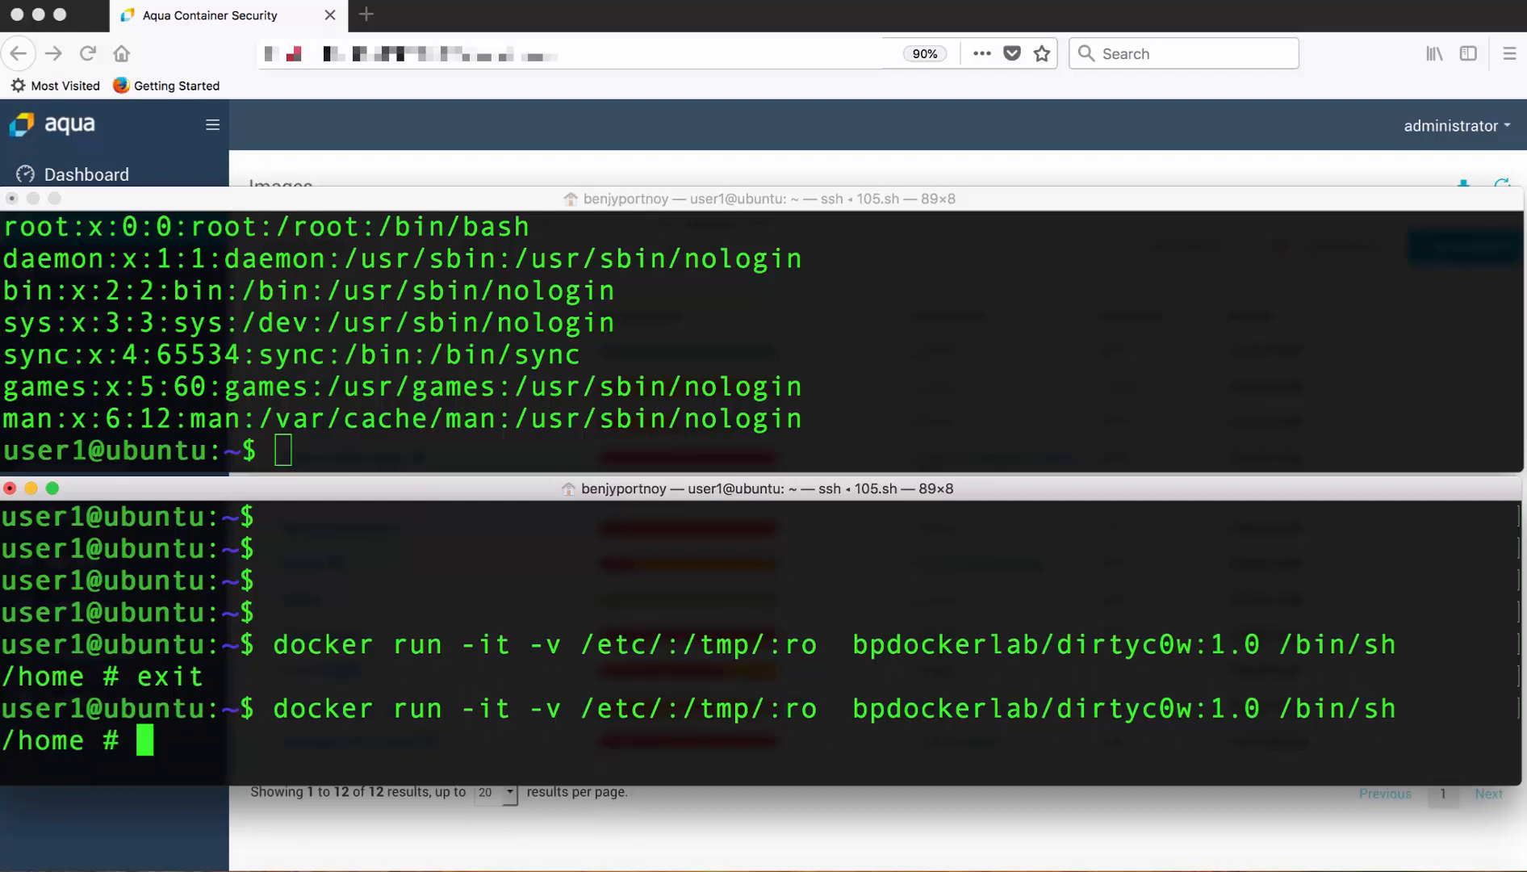
pyautogui.write('more')
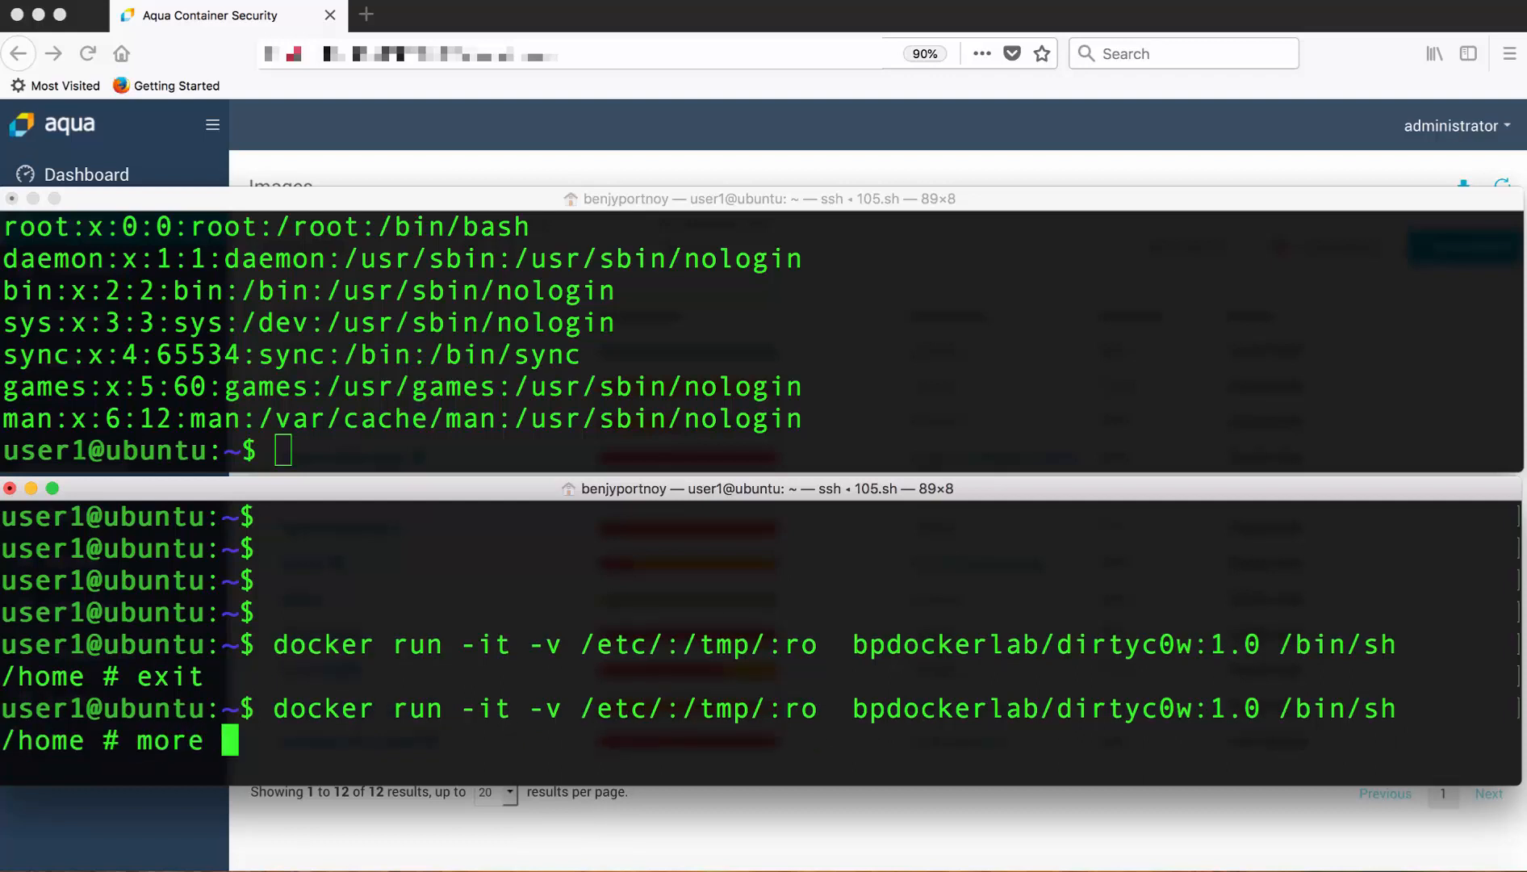
pyautogui.write('/')
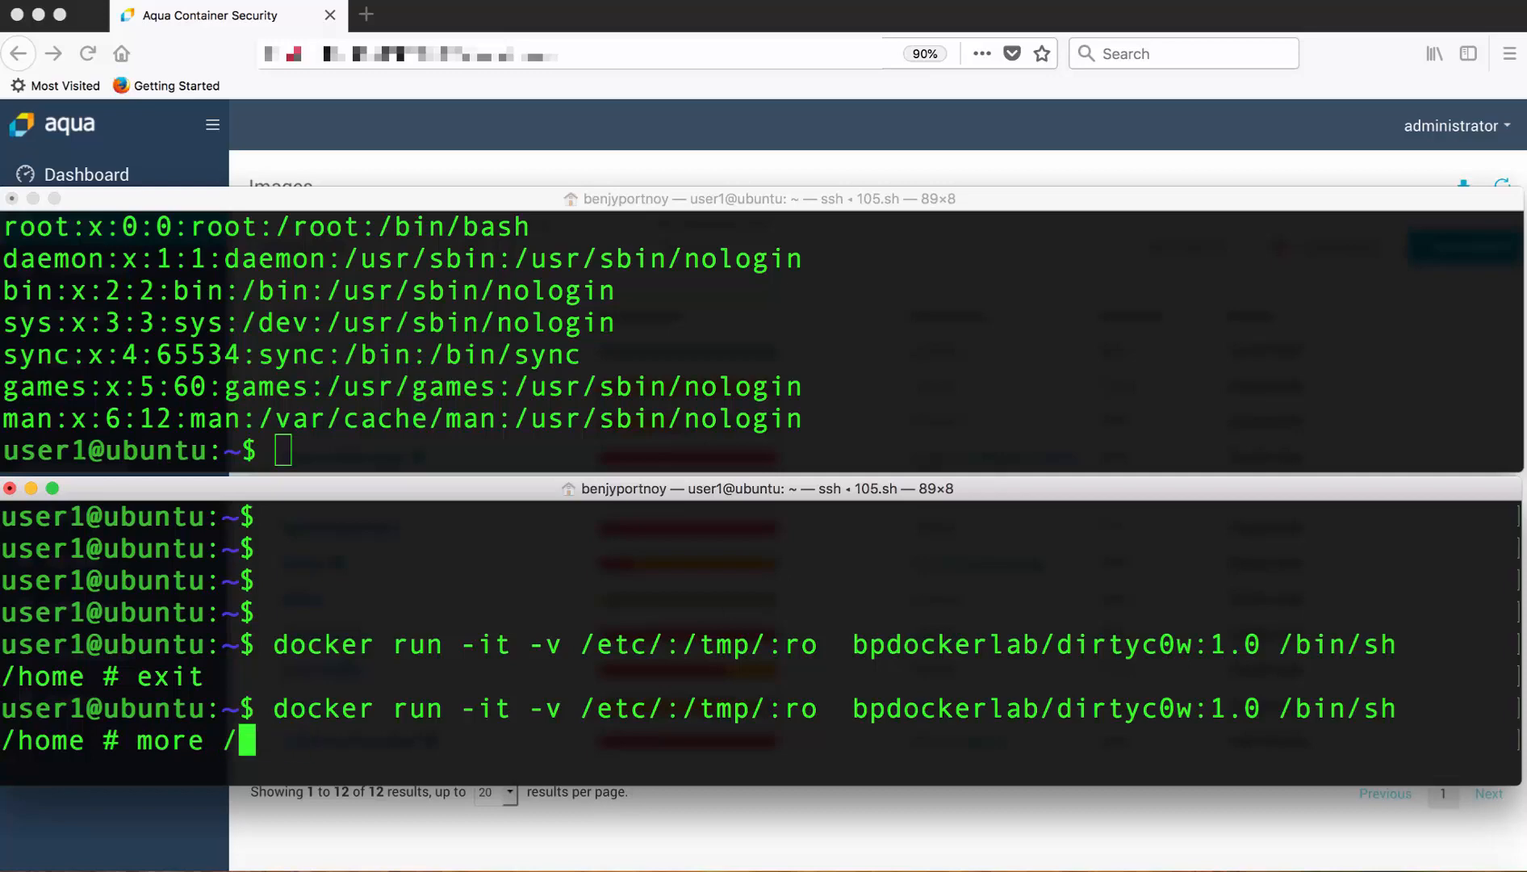
pyautogui.write('tmp/')
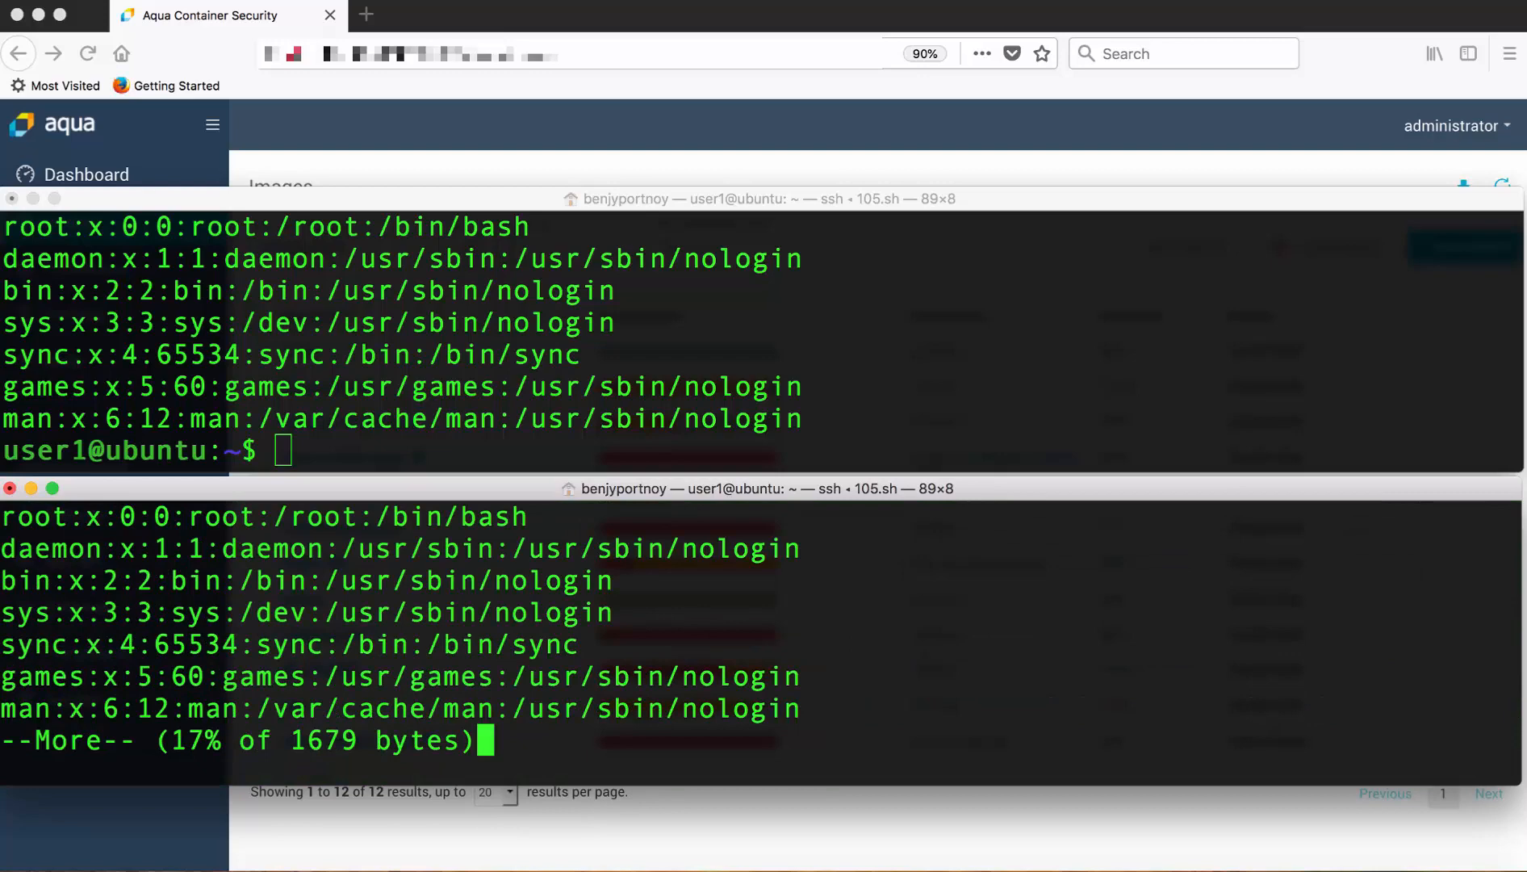
# Attempt touch /tmp/passwd in the container and highlight the 'Read-only file system' error.
pyautogui.press('space')
pyautogui.write('t')
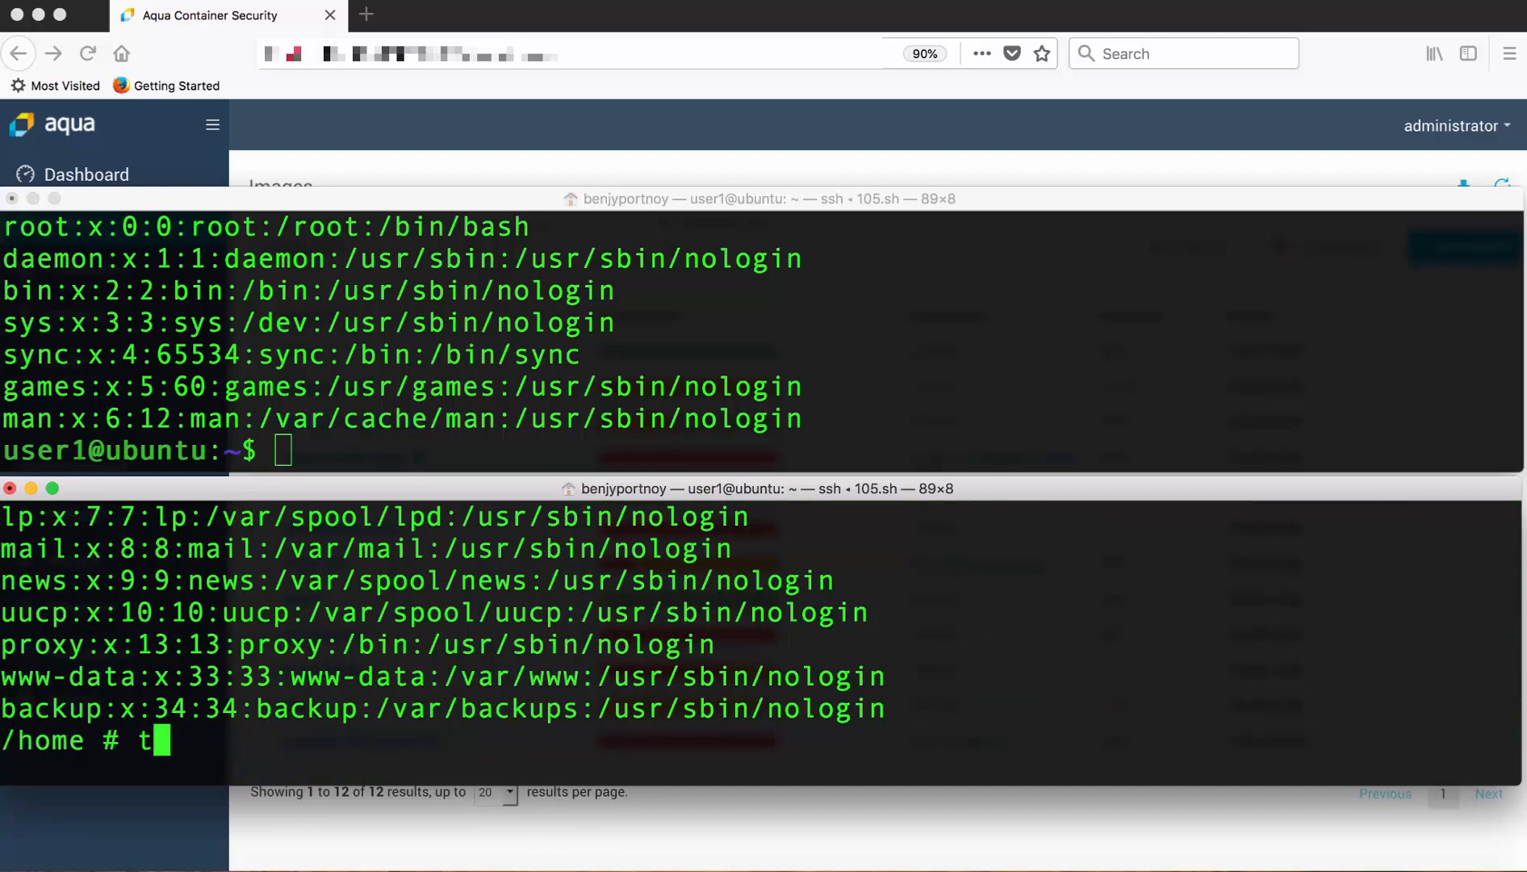
pyautogui.write('ouch /tmp/')
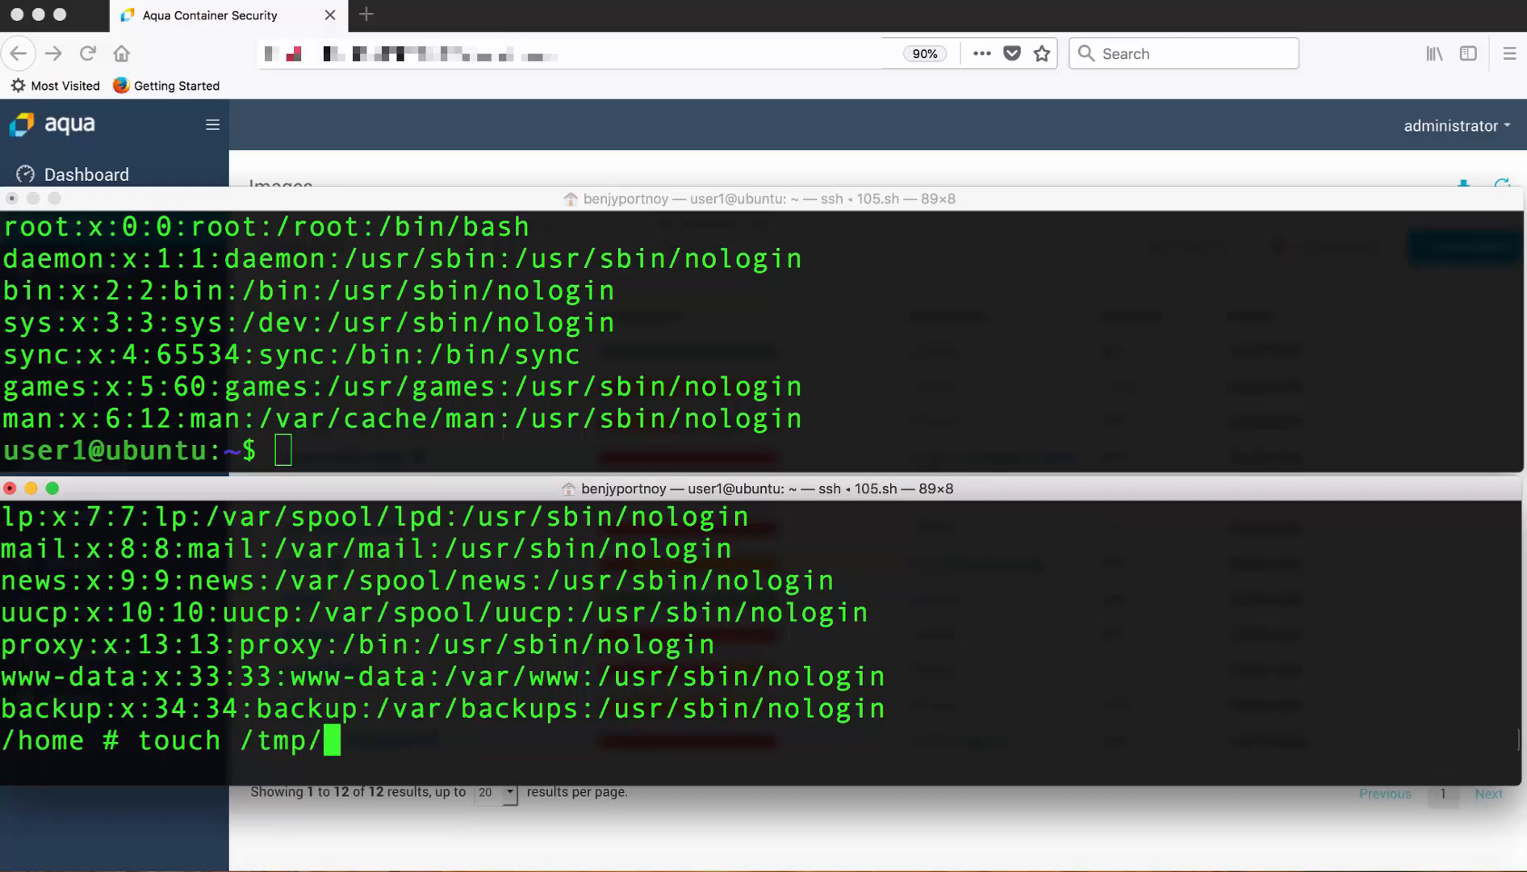
pyautogui.write('passwd')
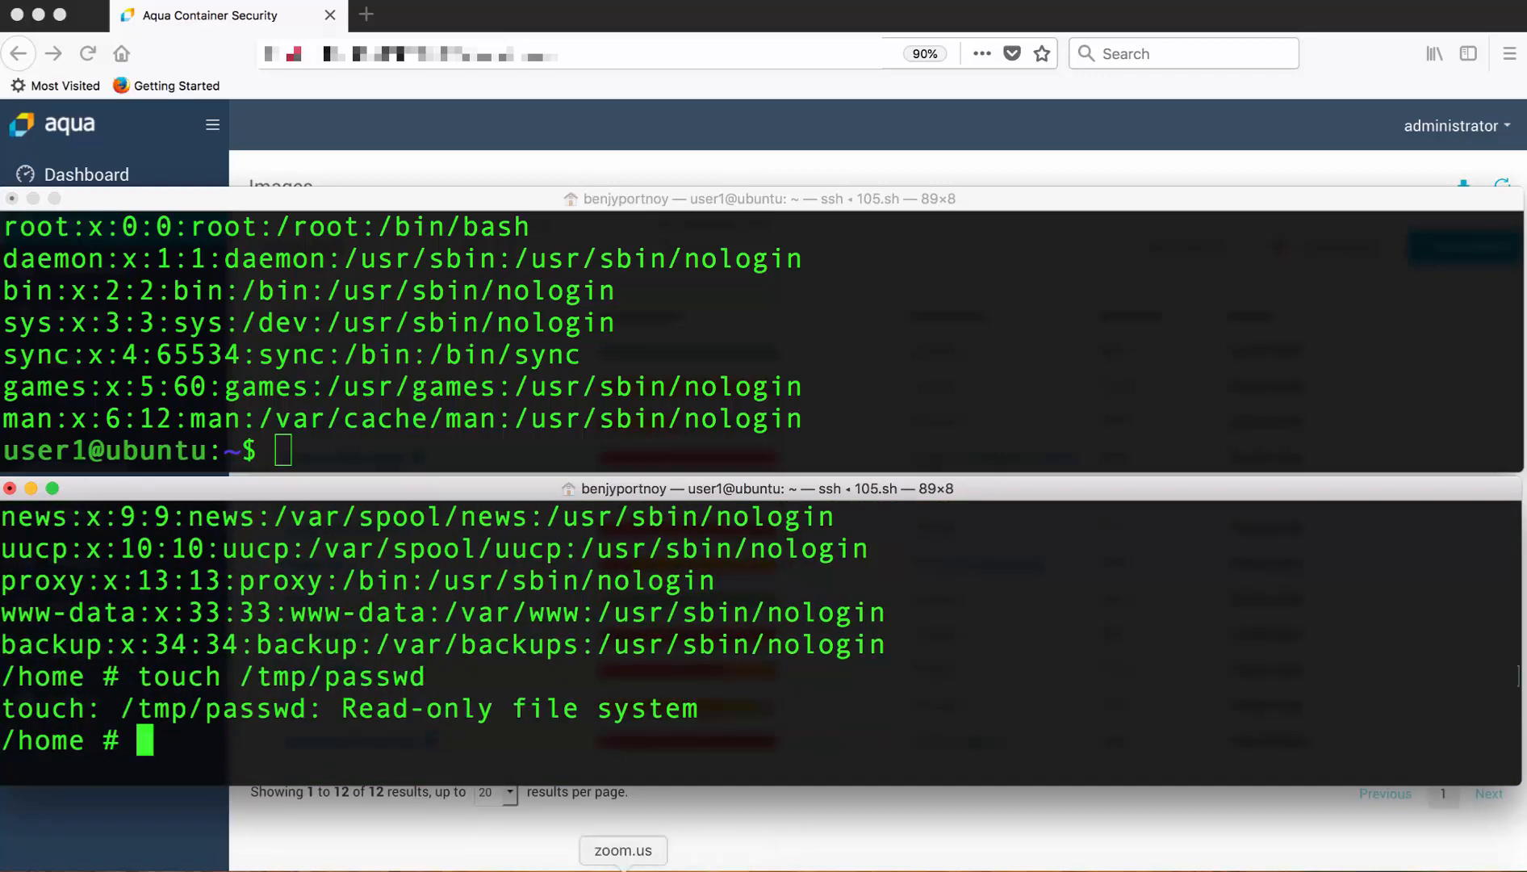
pyautogui.moveTo(342, 708); pyautogui.dragTo(573, 709)
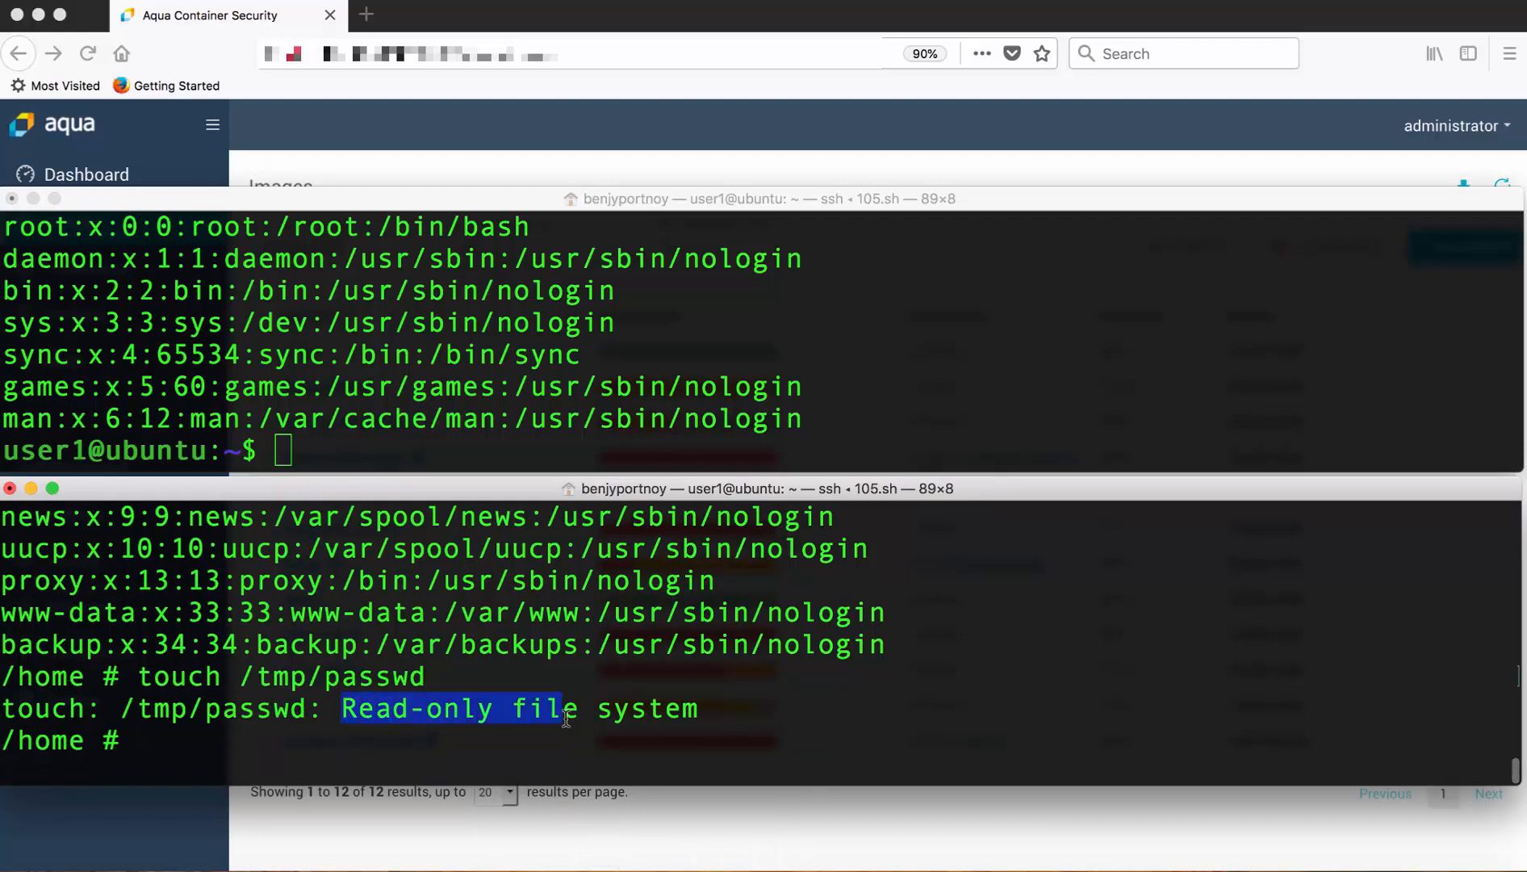
pyautogui.moveTo(568, 709); pyautogui.dragTo(709, 708)
pyautogui.write('.')
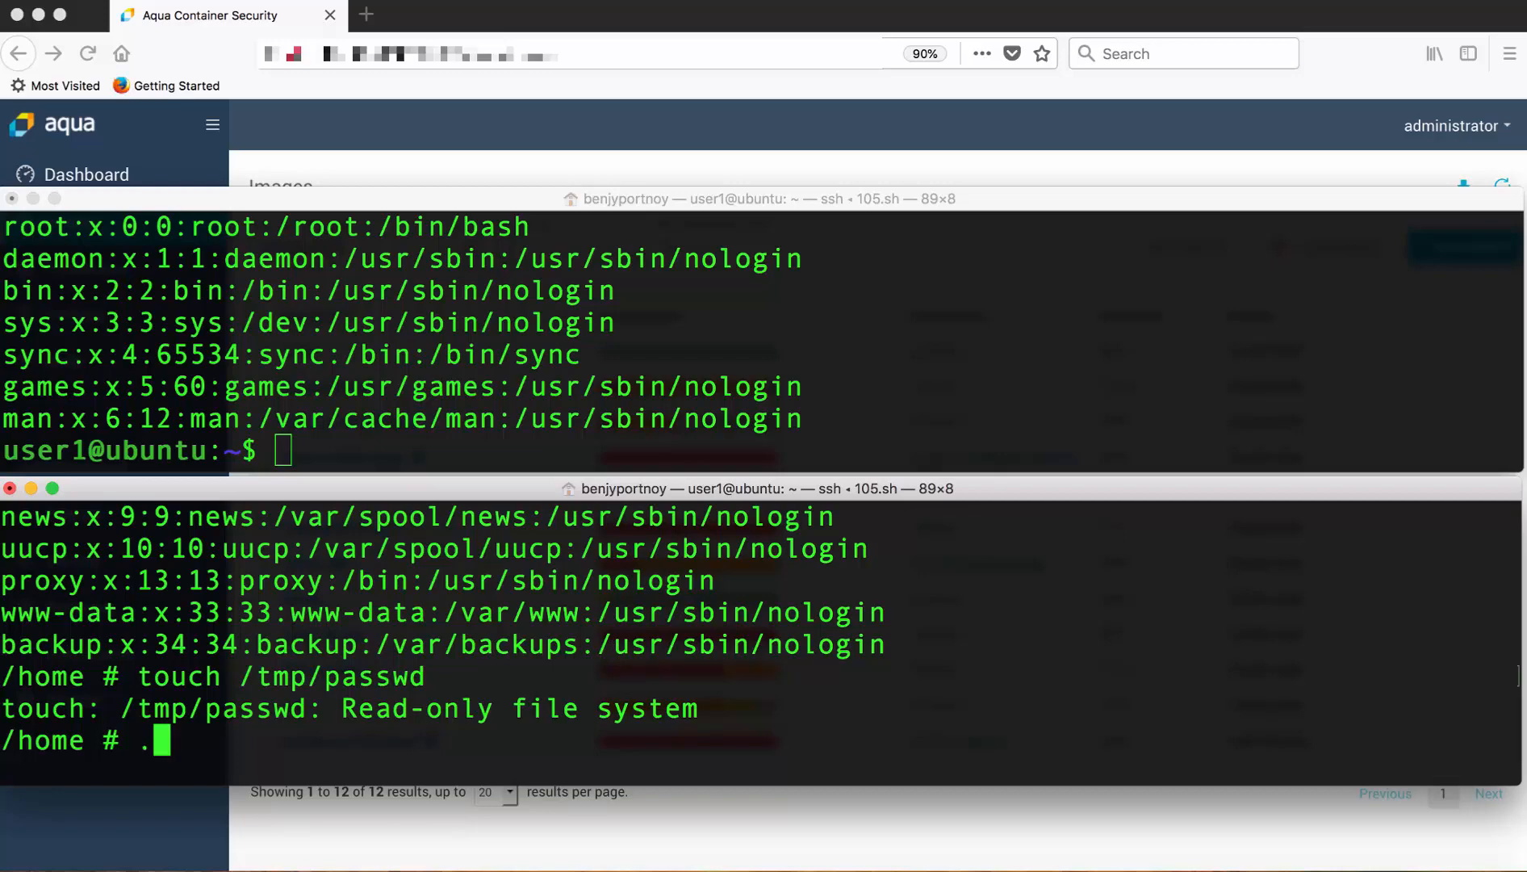
# Run ./dirtyc0w /tmp/passwd with the root cowuser line, then switch to the Aqua dashboard.
pyautogui.write('/dirtyc0w')
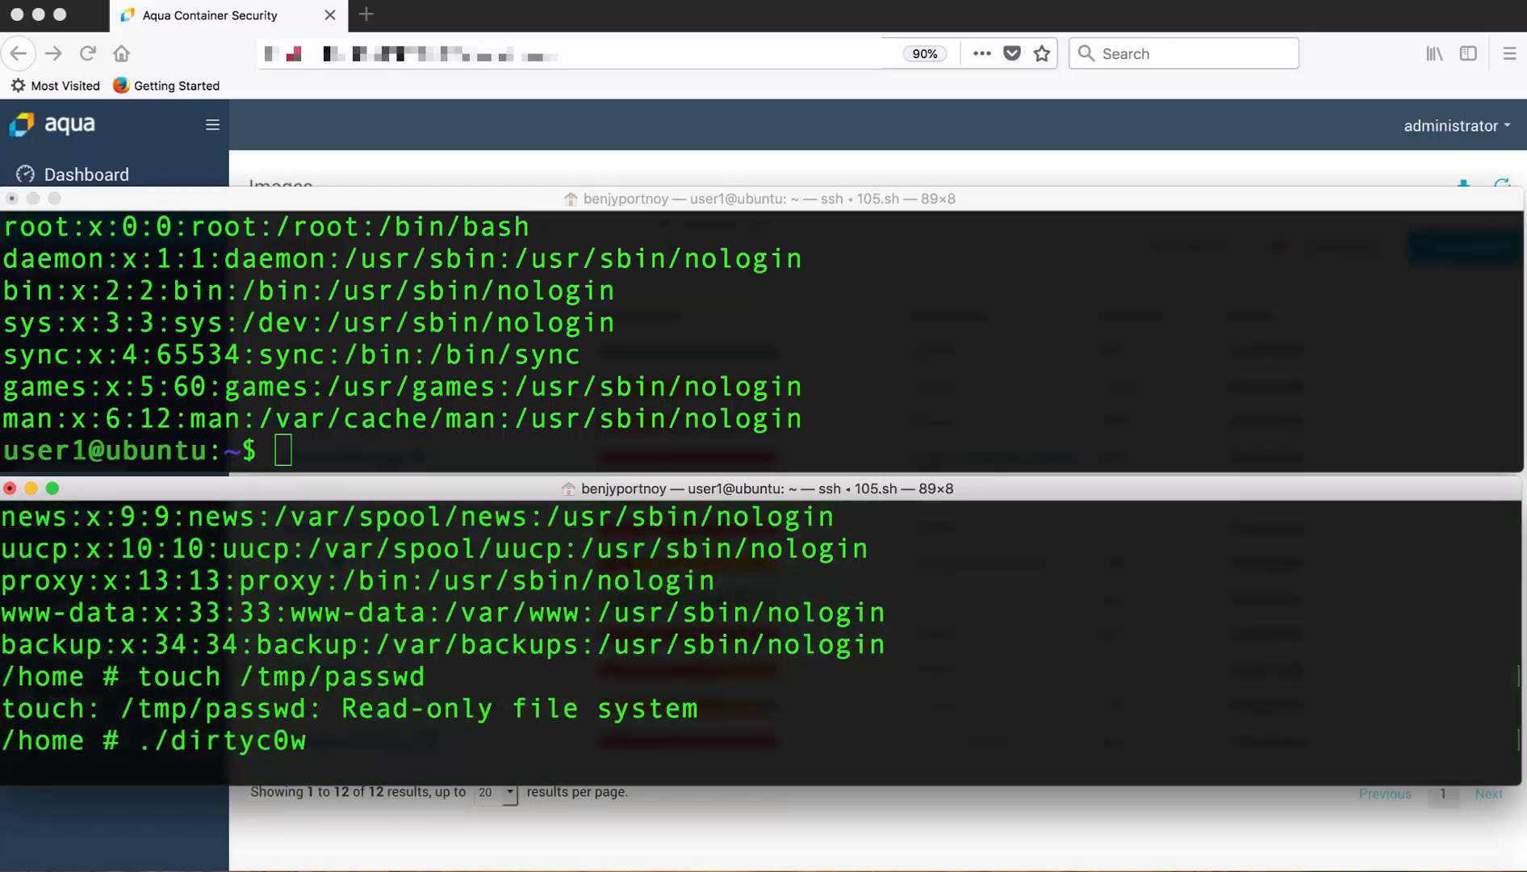
pyautogui.write('/tmp/')
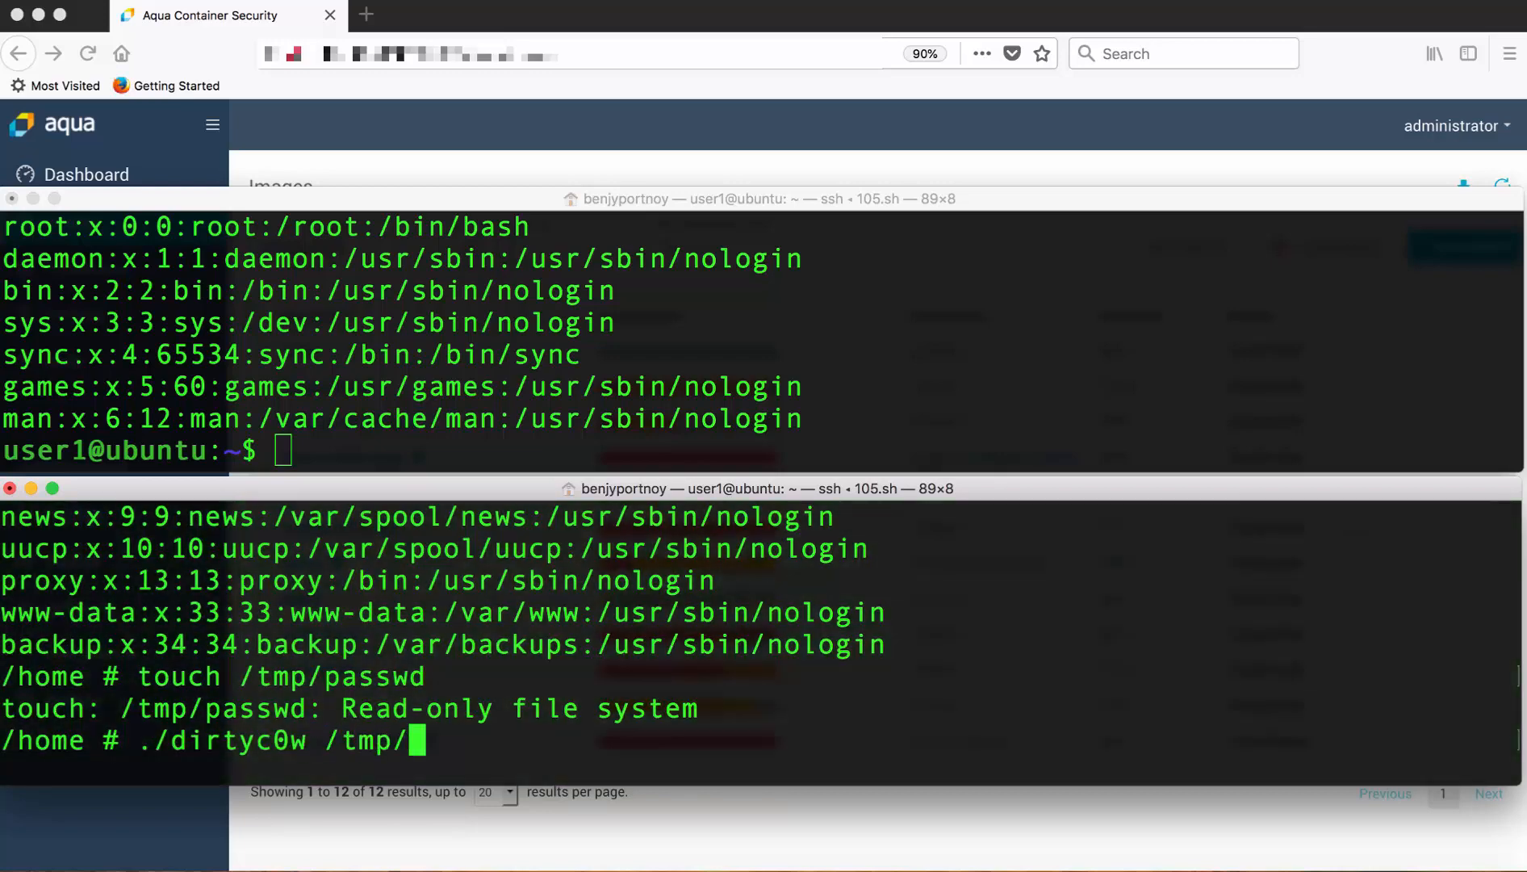
pyautogui.write("passwd $'cowuser:x:0:0:root:/root:/bin/bash\\n")
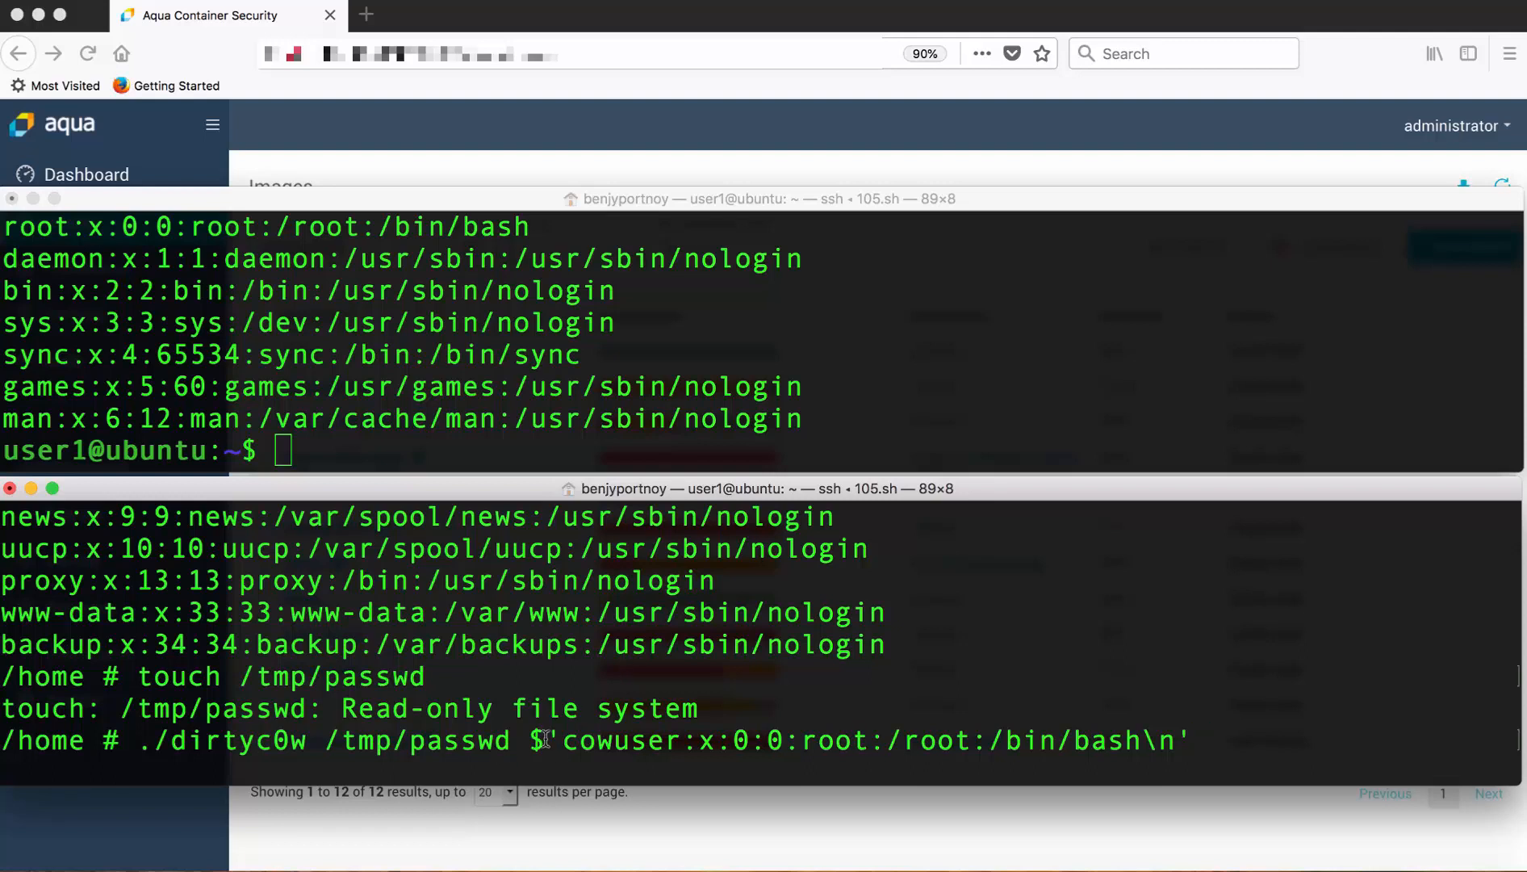
pyautogui.doubleClick(618, 740)
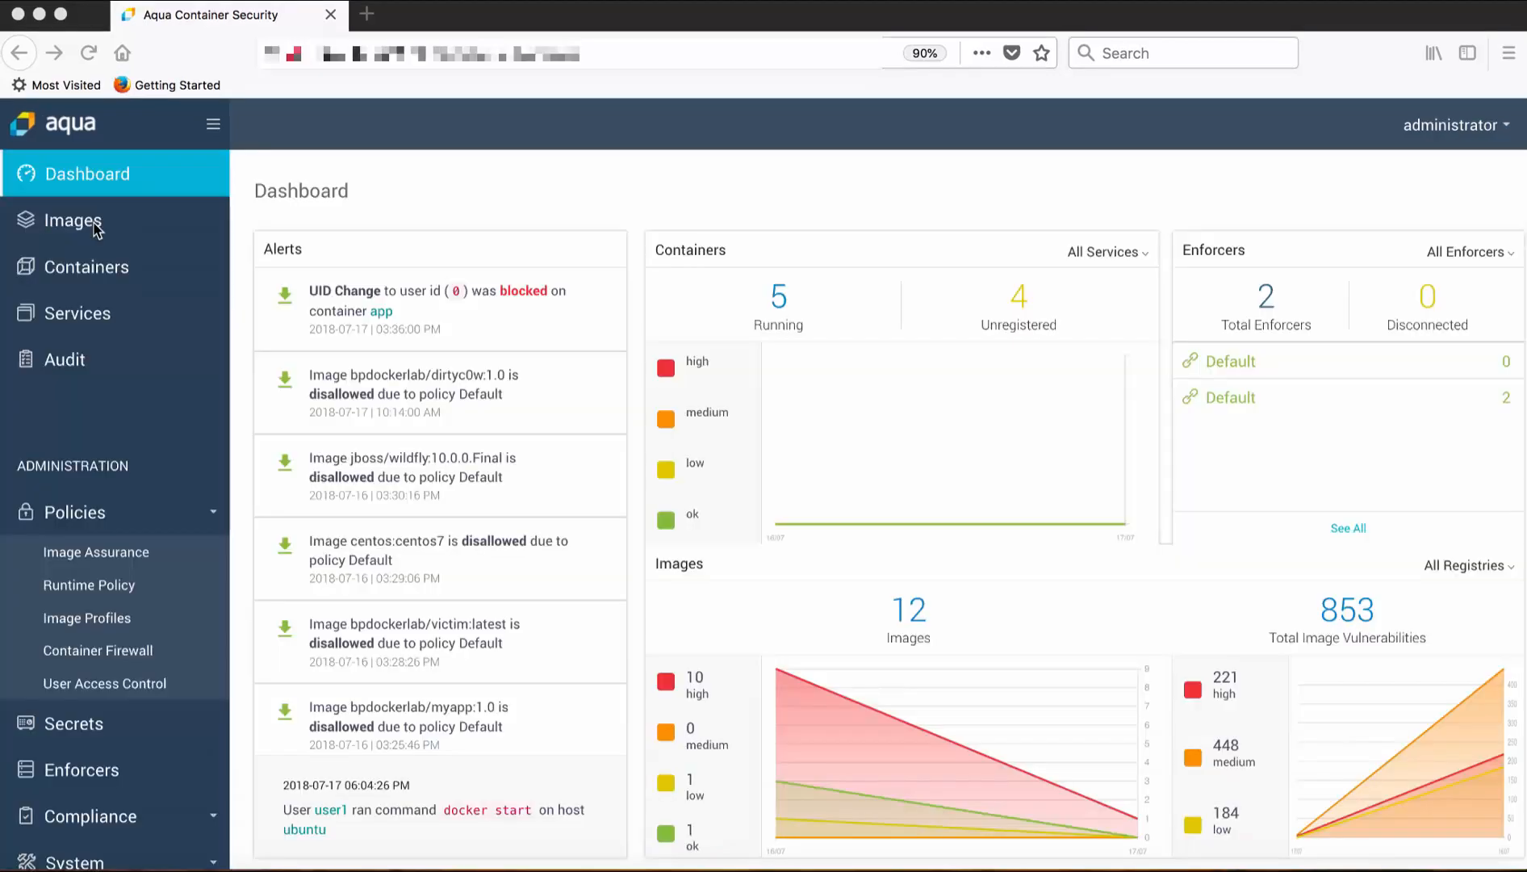
# From the Images list, attach an image profile to bpdockerlab/dirtyc0w using the Use Profiler option.
pyautogui.click(73, 221)
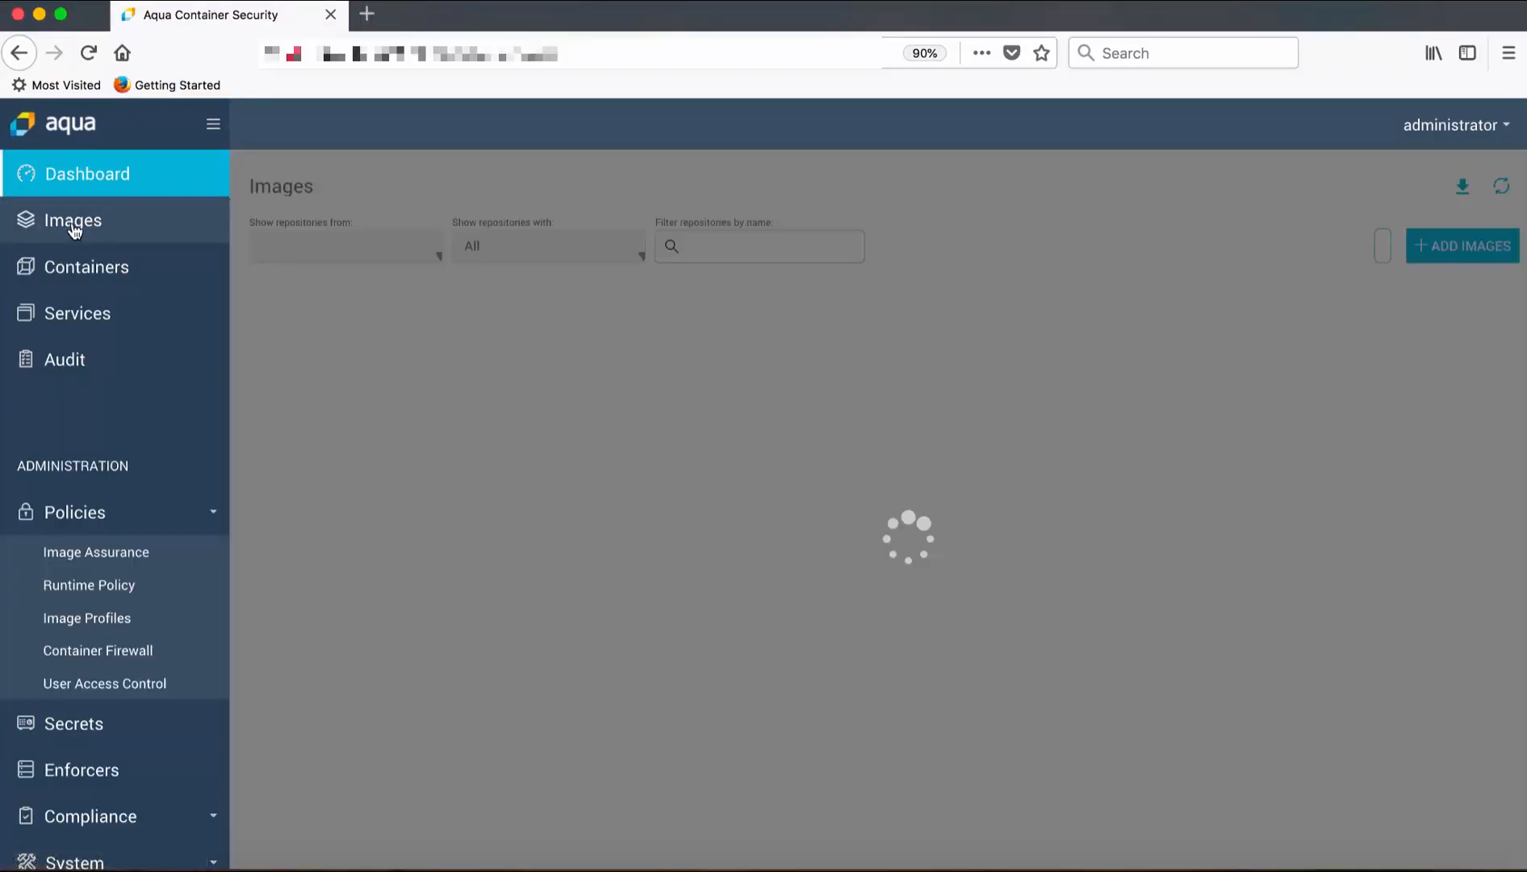
pyautogui.click(73, 221)
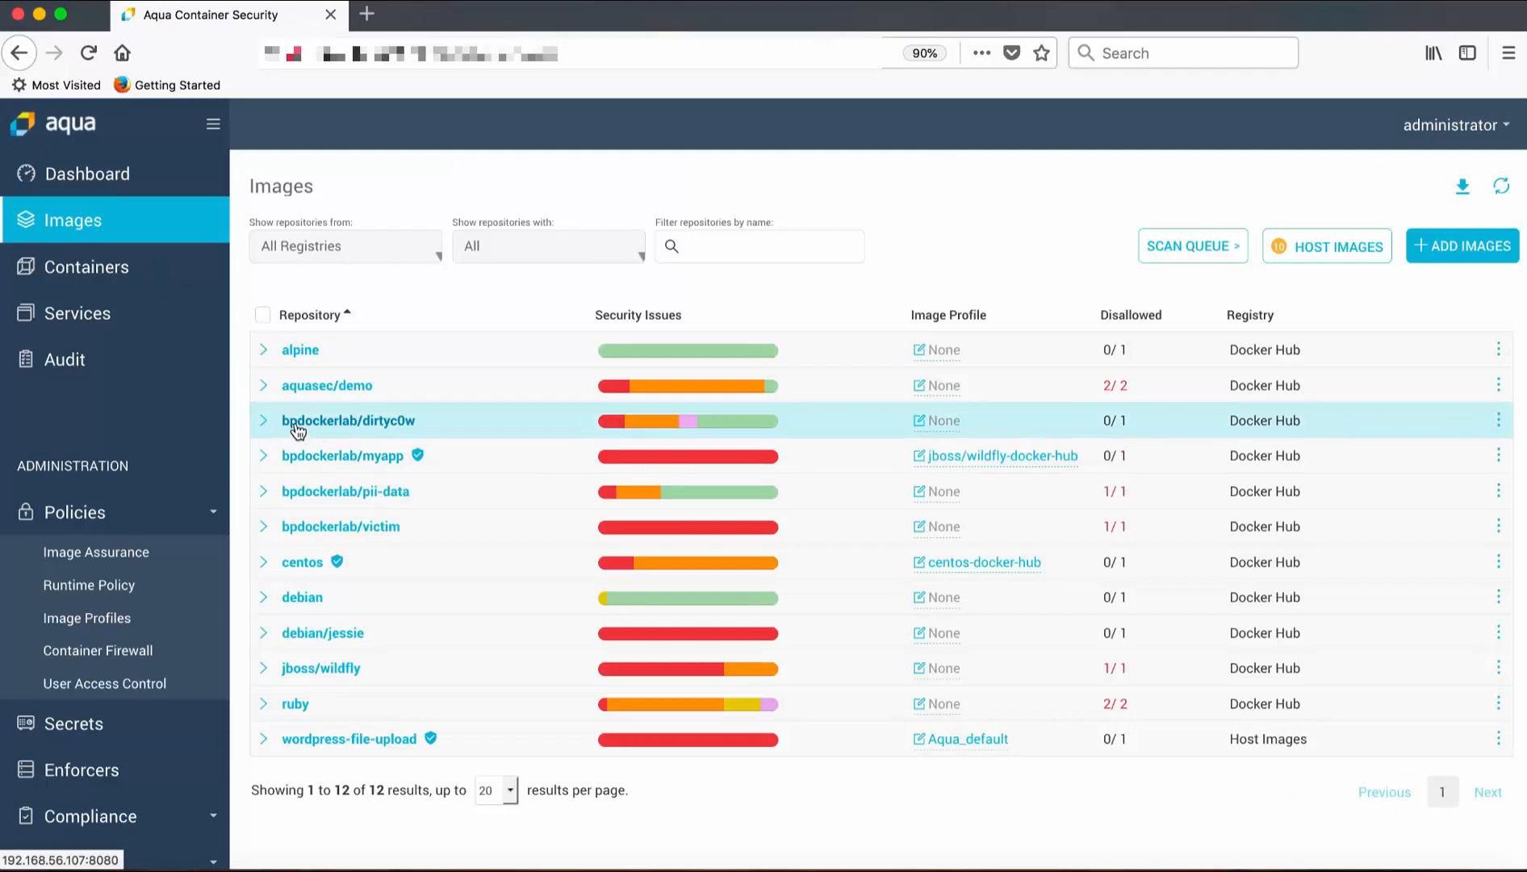
pyautogui.click(261, 422)
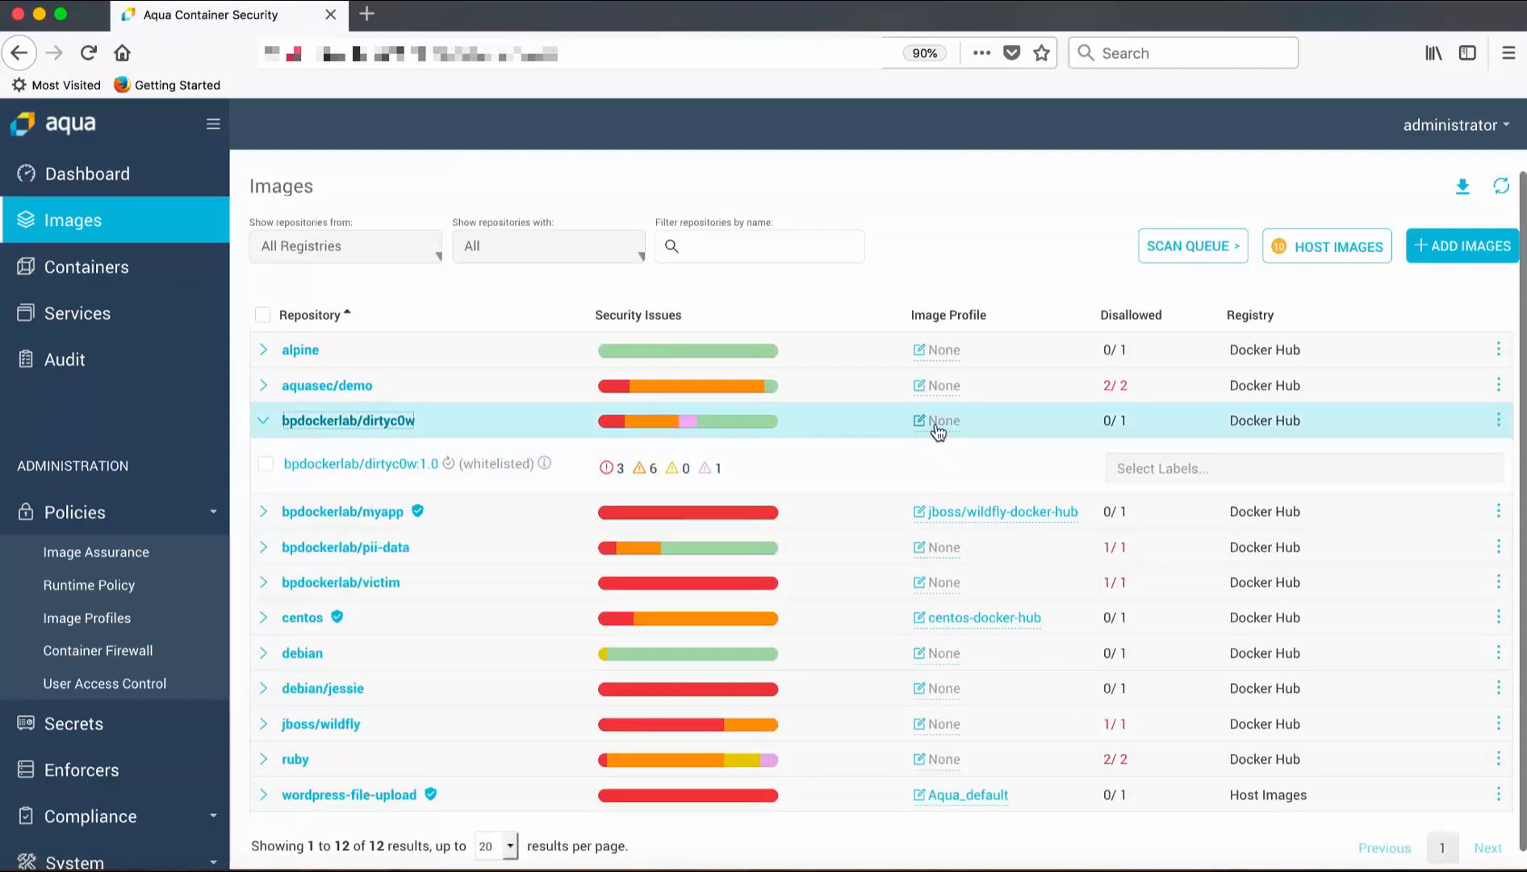
pyautogui.click(943, 421)
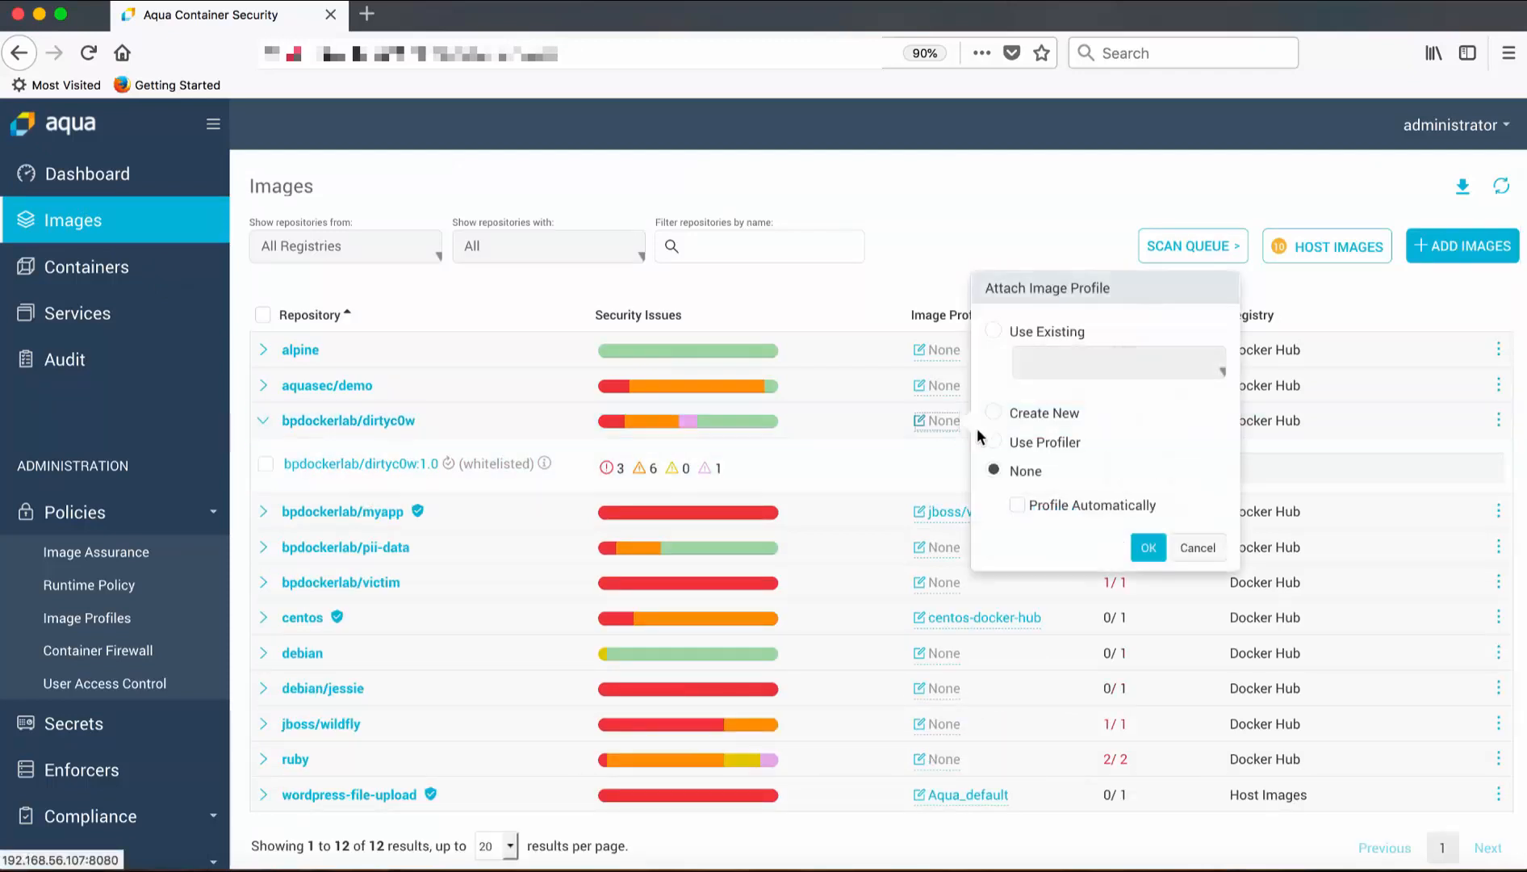
pyautogui.click(994, 442)
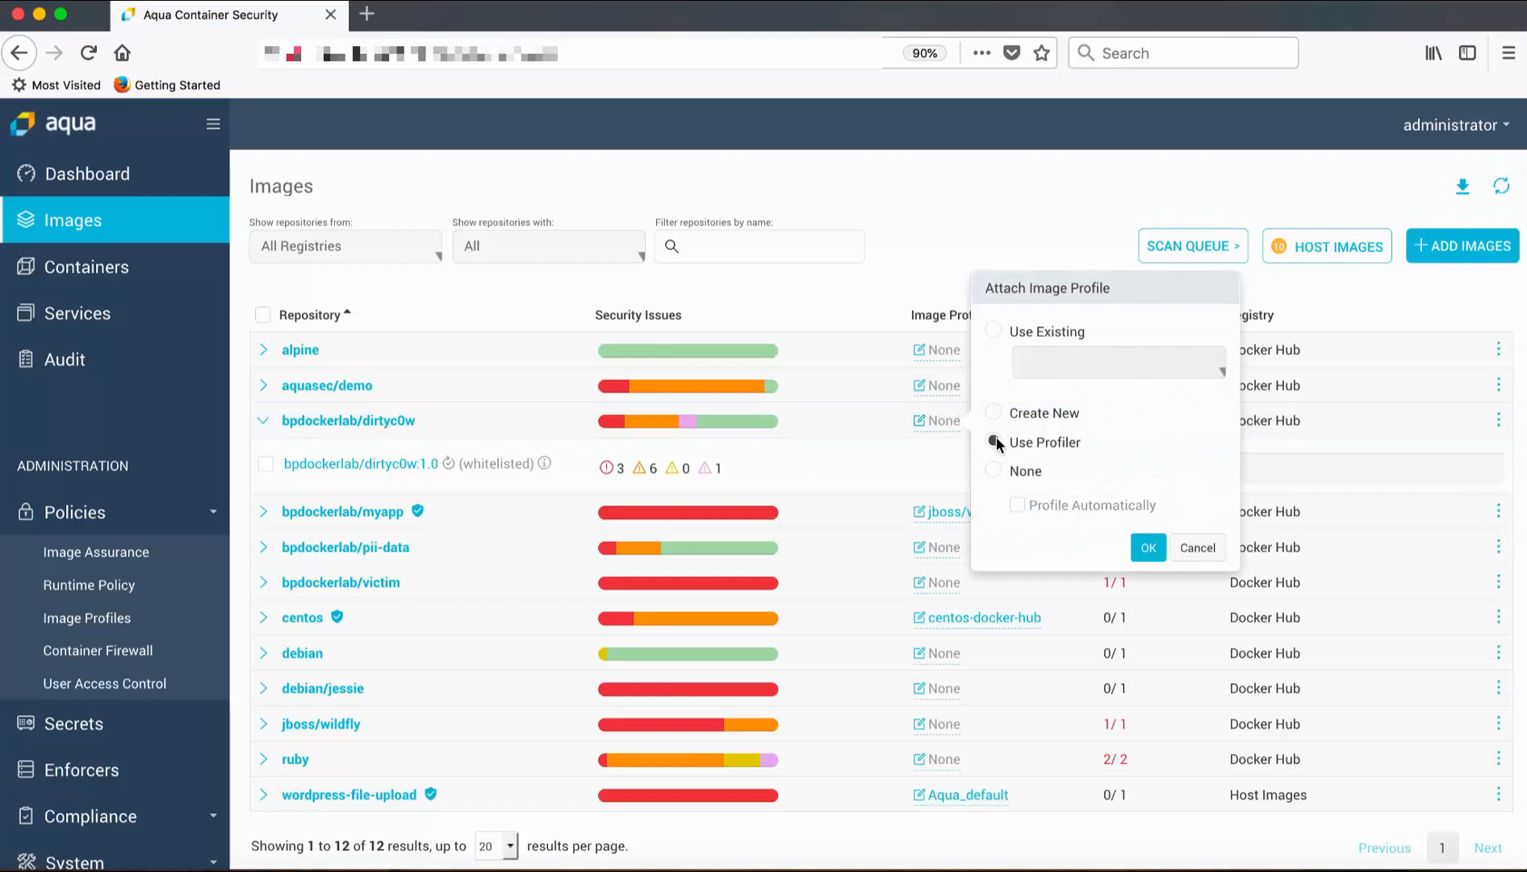
pyautogui.click(1147, 547)
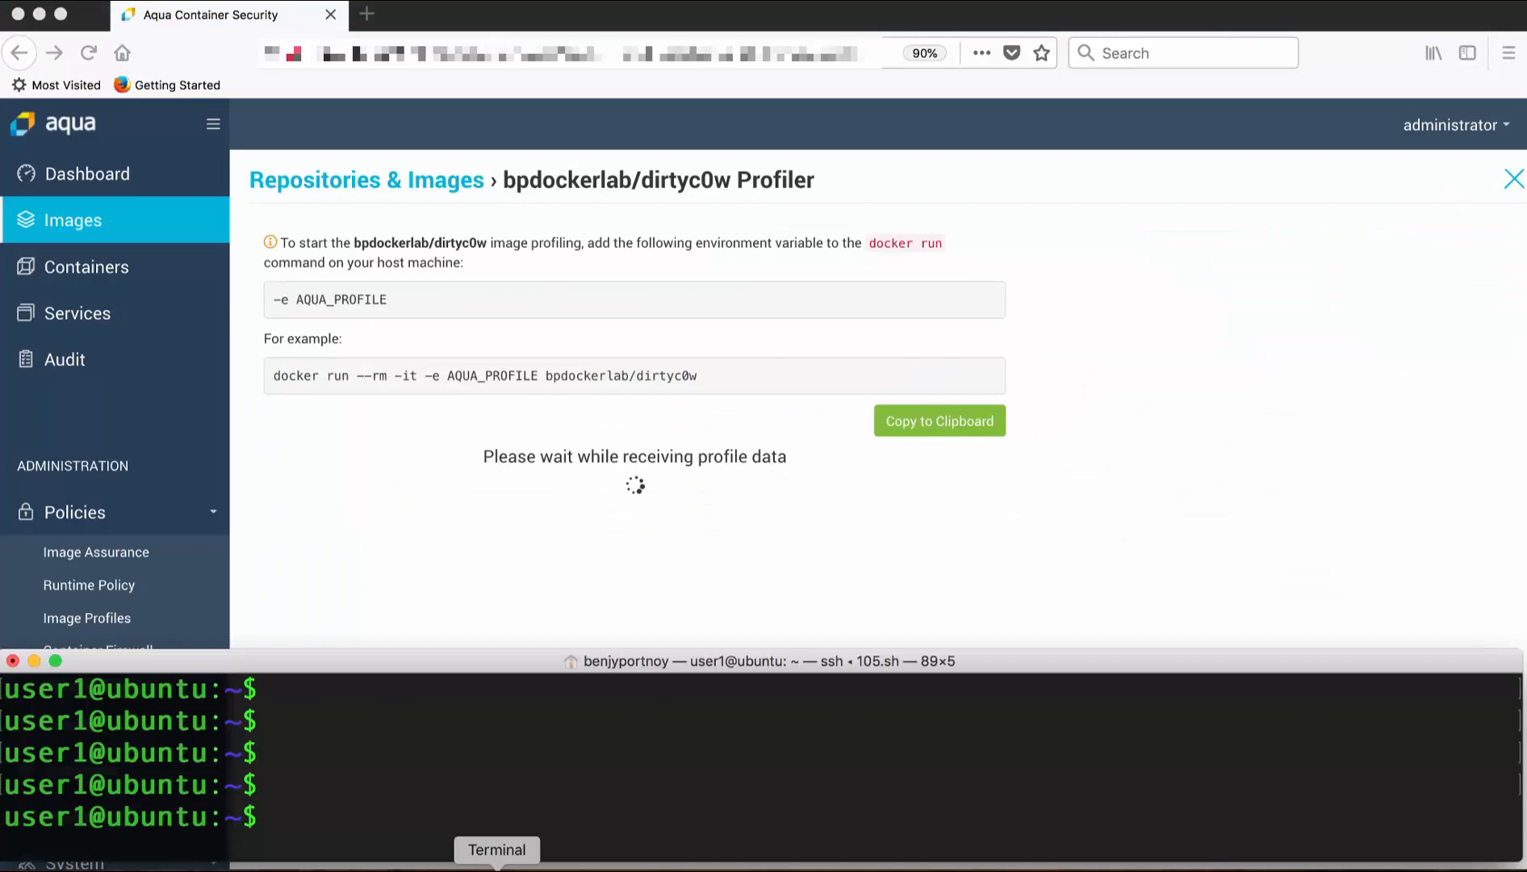
# Run the dirtyc0w container with -e AQUA_PROFILE and review the System Calls recorded by the profiler.
pyautogui.write('docker run -it -v /etc/:/tmp/:ro  bpdockerlab/dirtyc0w:1.0 /bin/sh')
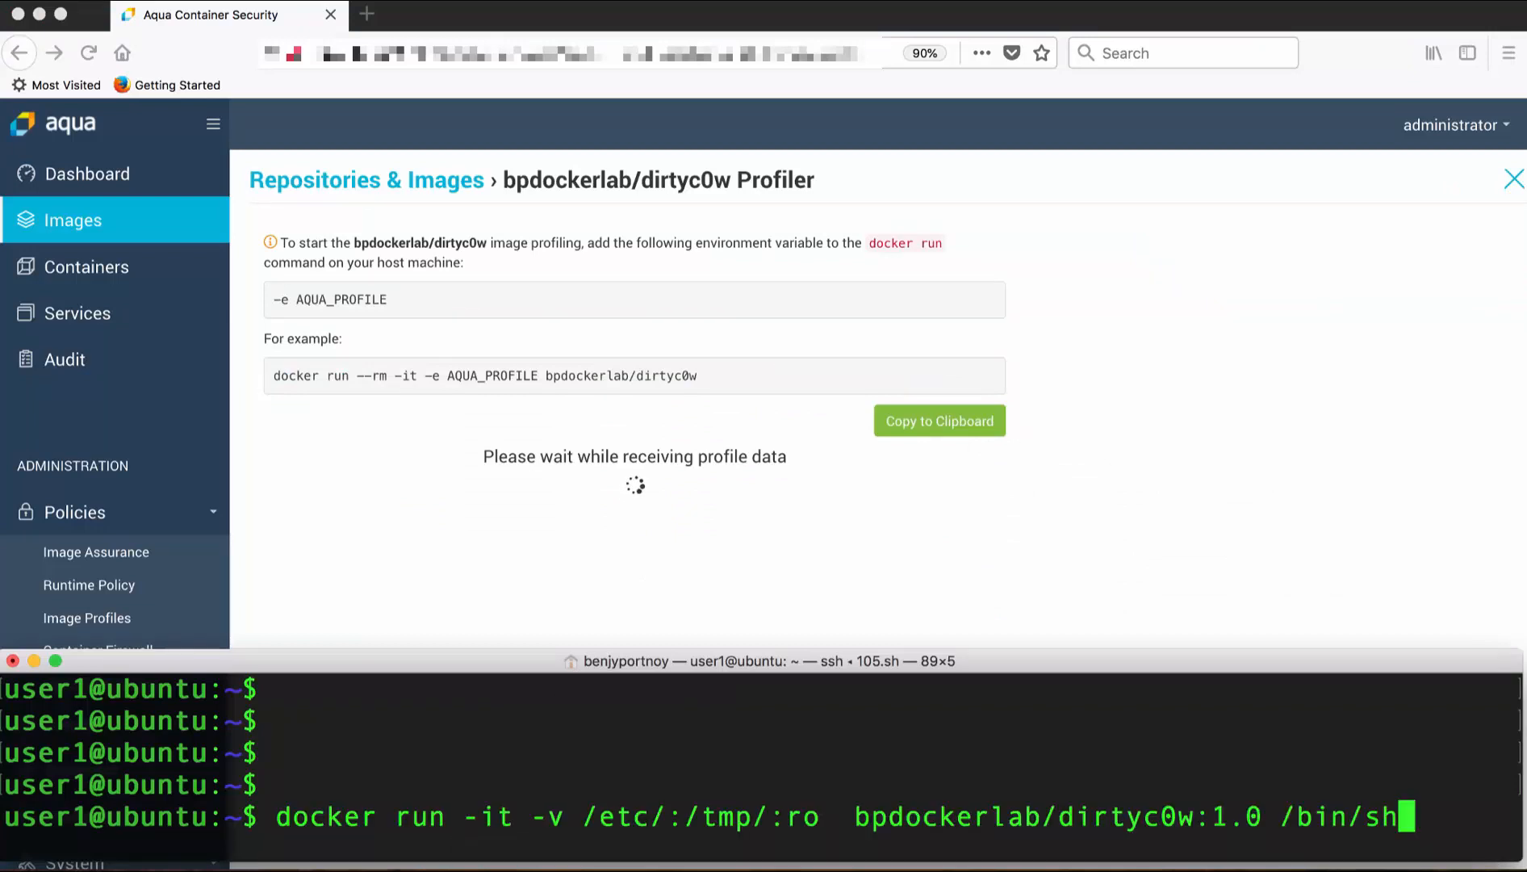
pyautogui.write('docker run --rm -it -e AQUA_PROFILE bpdockerlab/dirtyc0w:1.0 sh')
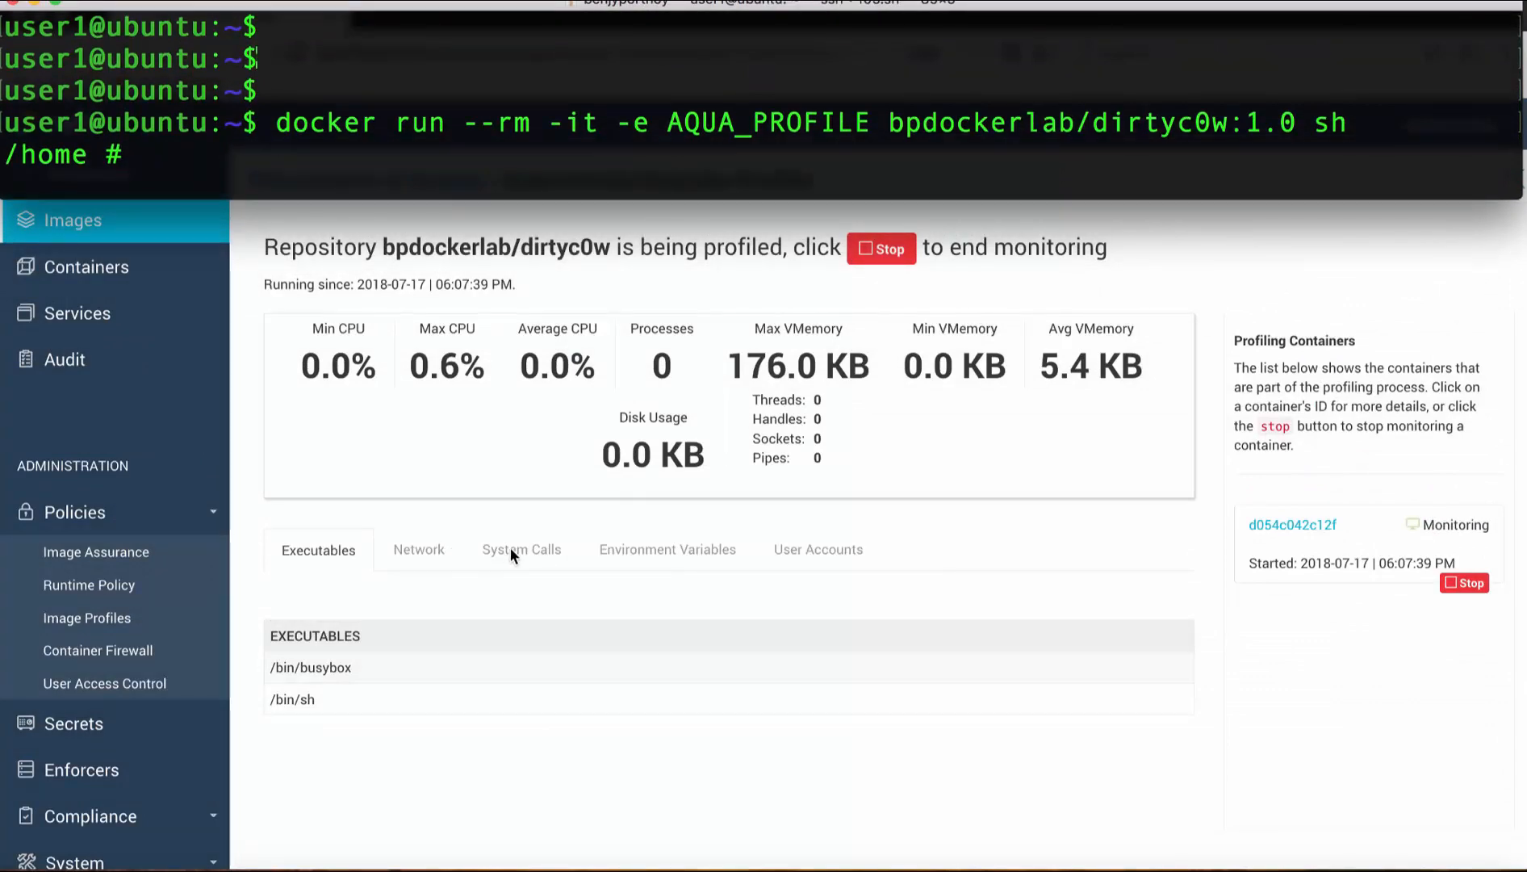
pyautogui.click(519, 550)
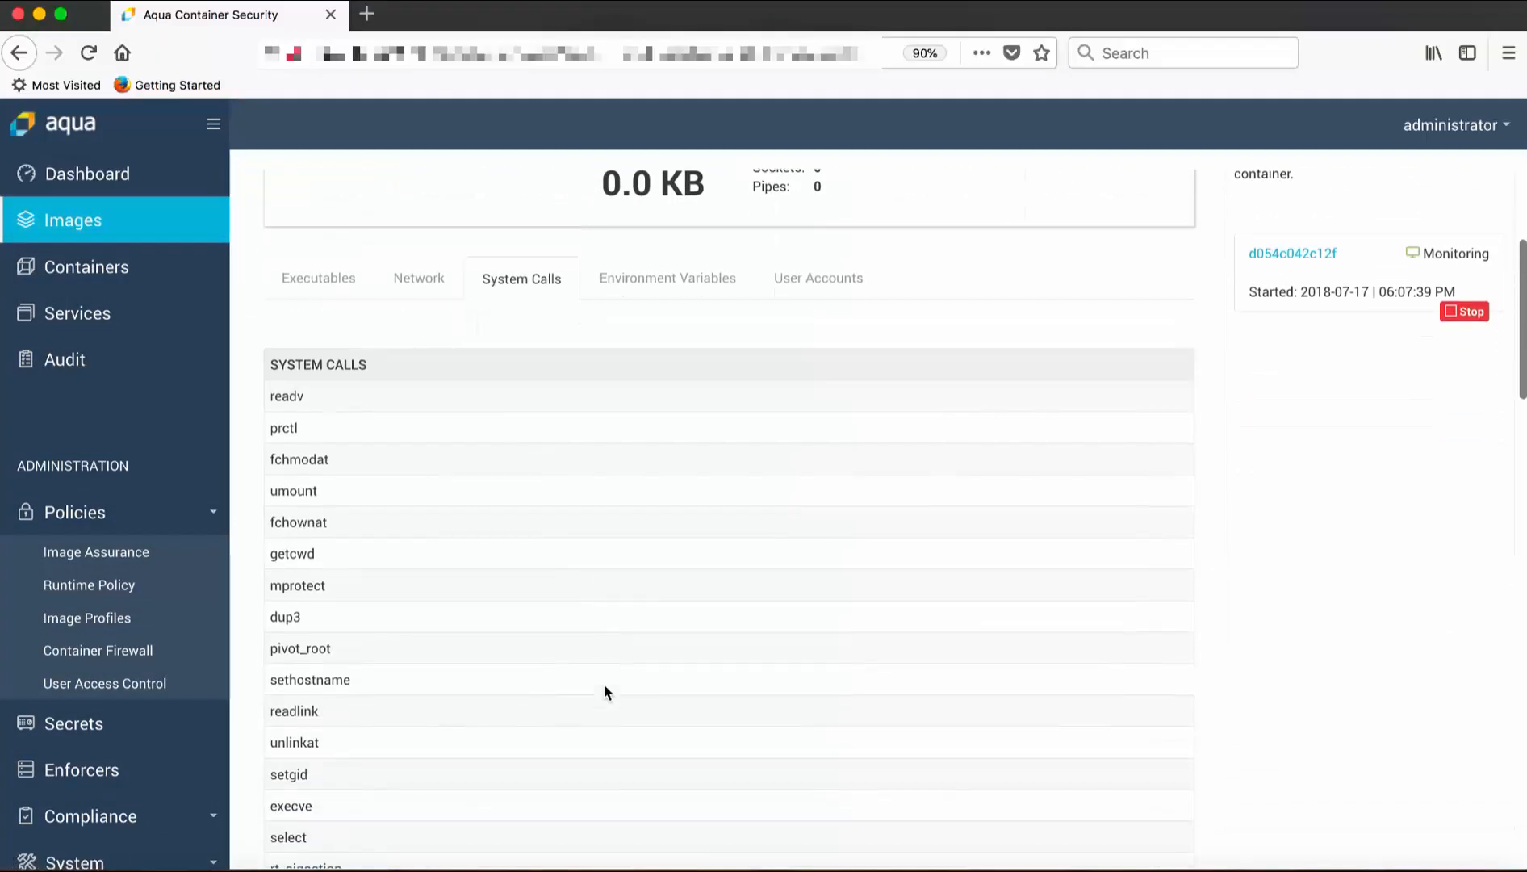
pyautogui.scroll(-3)
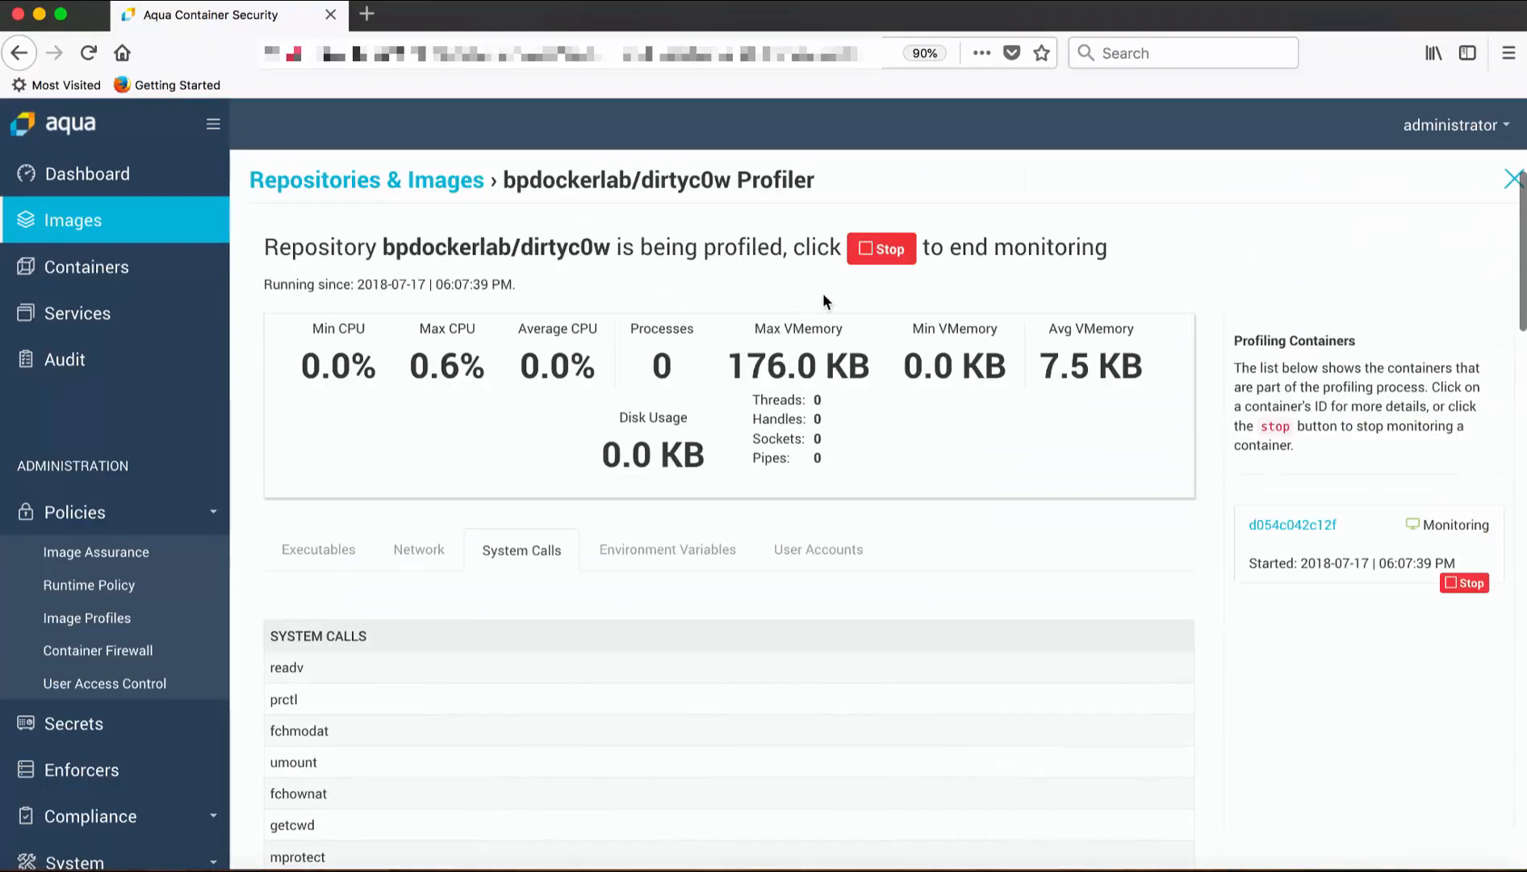
# Stop profiling, create the bpdockerlab/dirtyc0w-docker-hub profile and check its Enforcement Mode is Enforce.
pyautogui.click(880, 249)
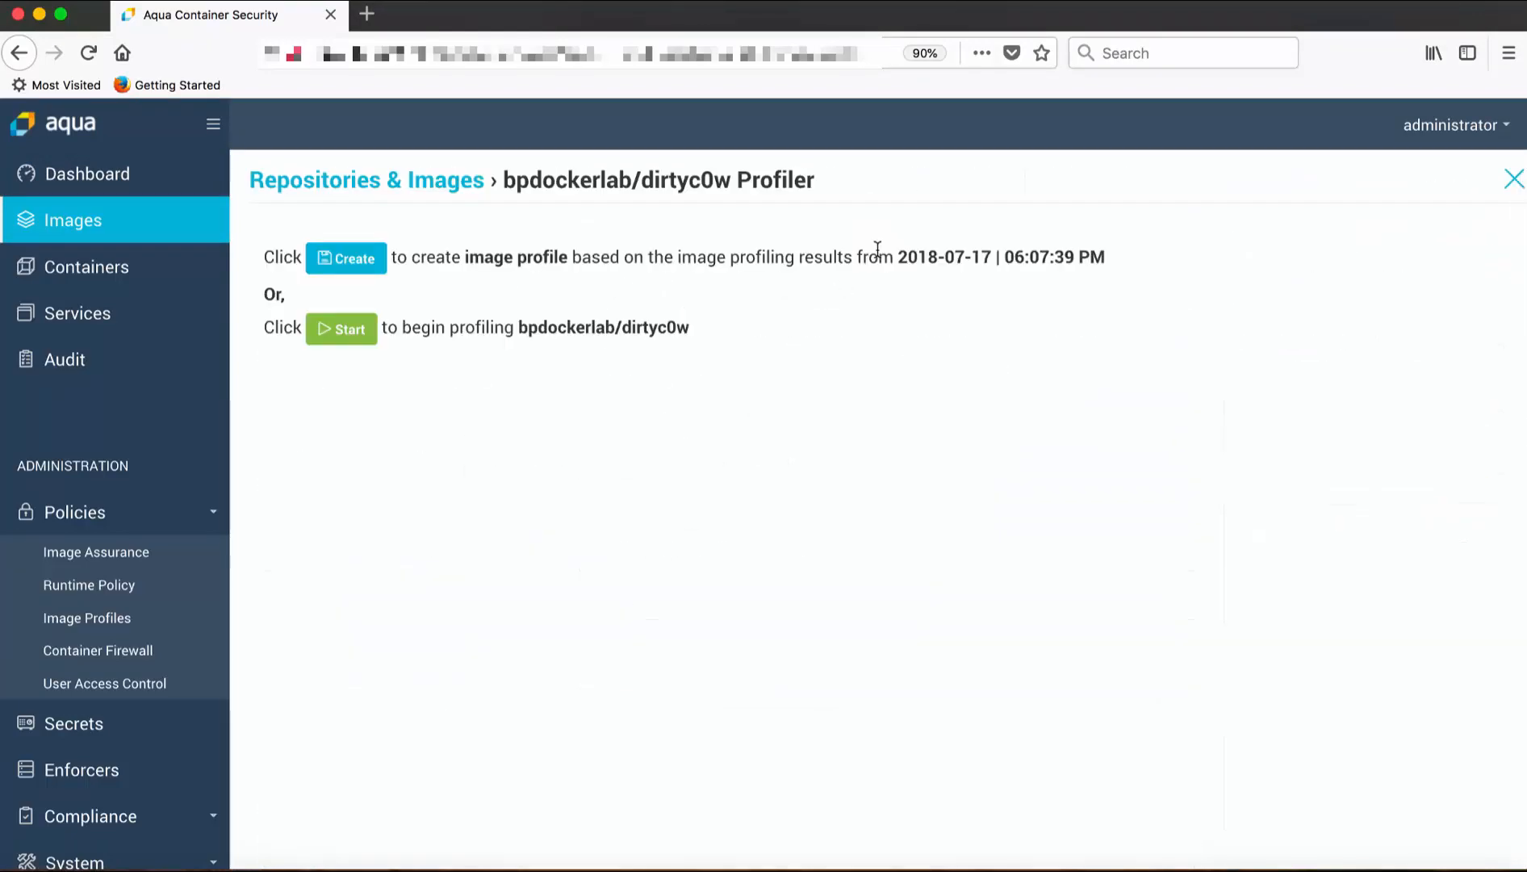
pyautogui.click(346, 259)
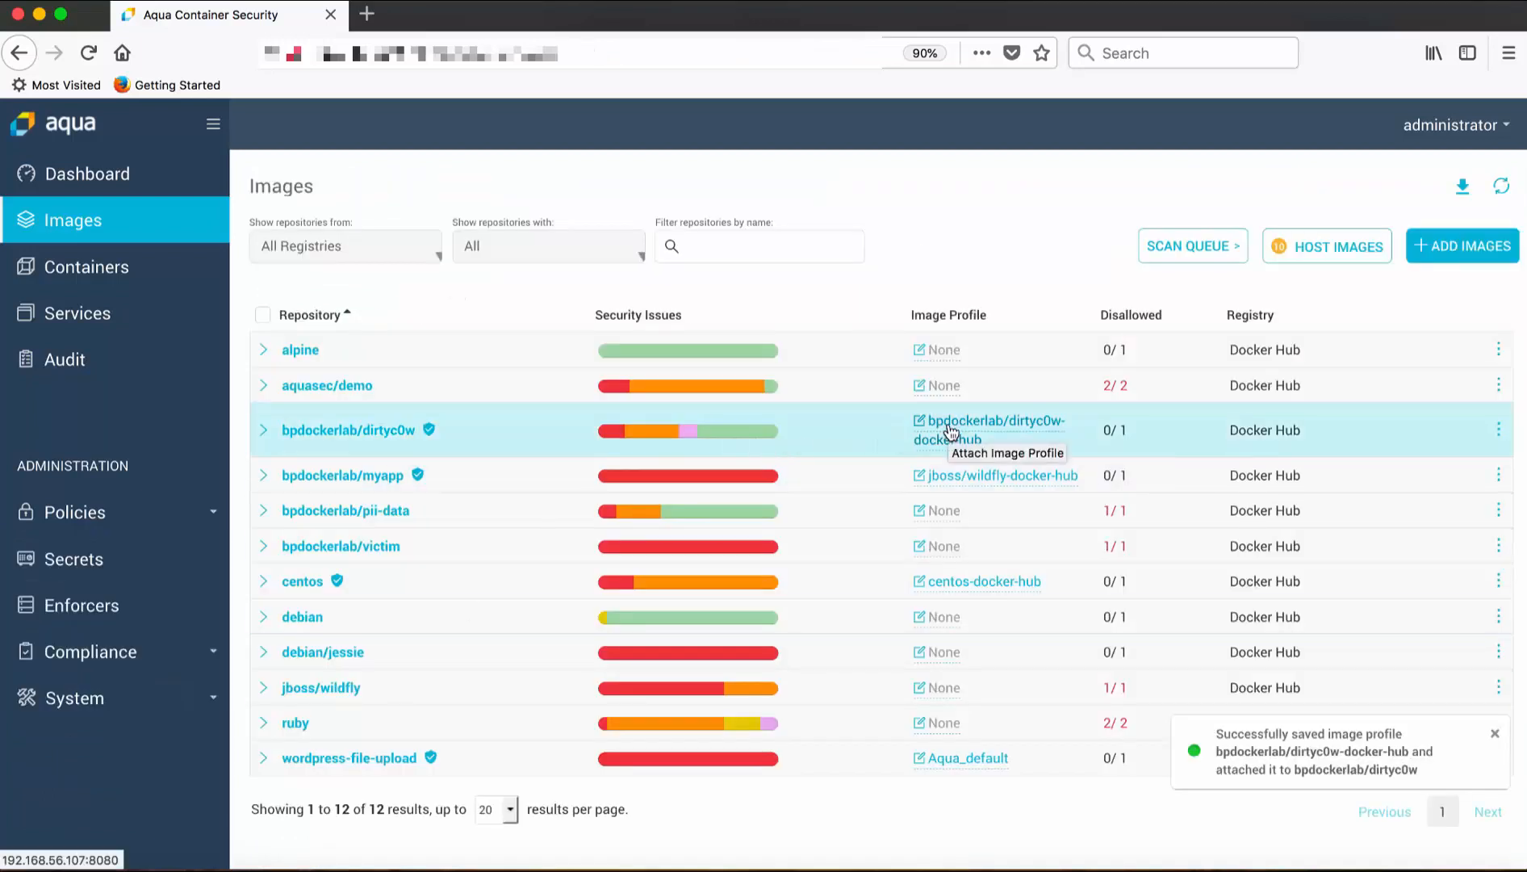
pyautogui.click(985, 419)
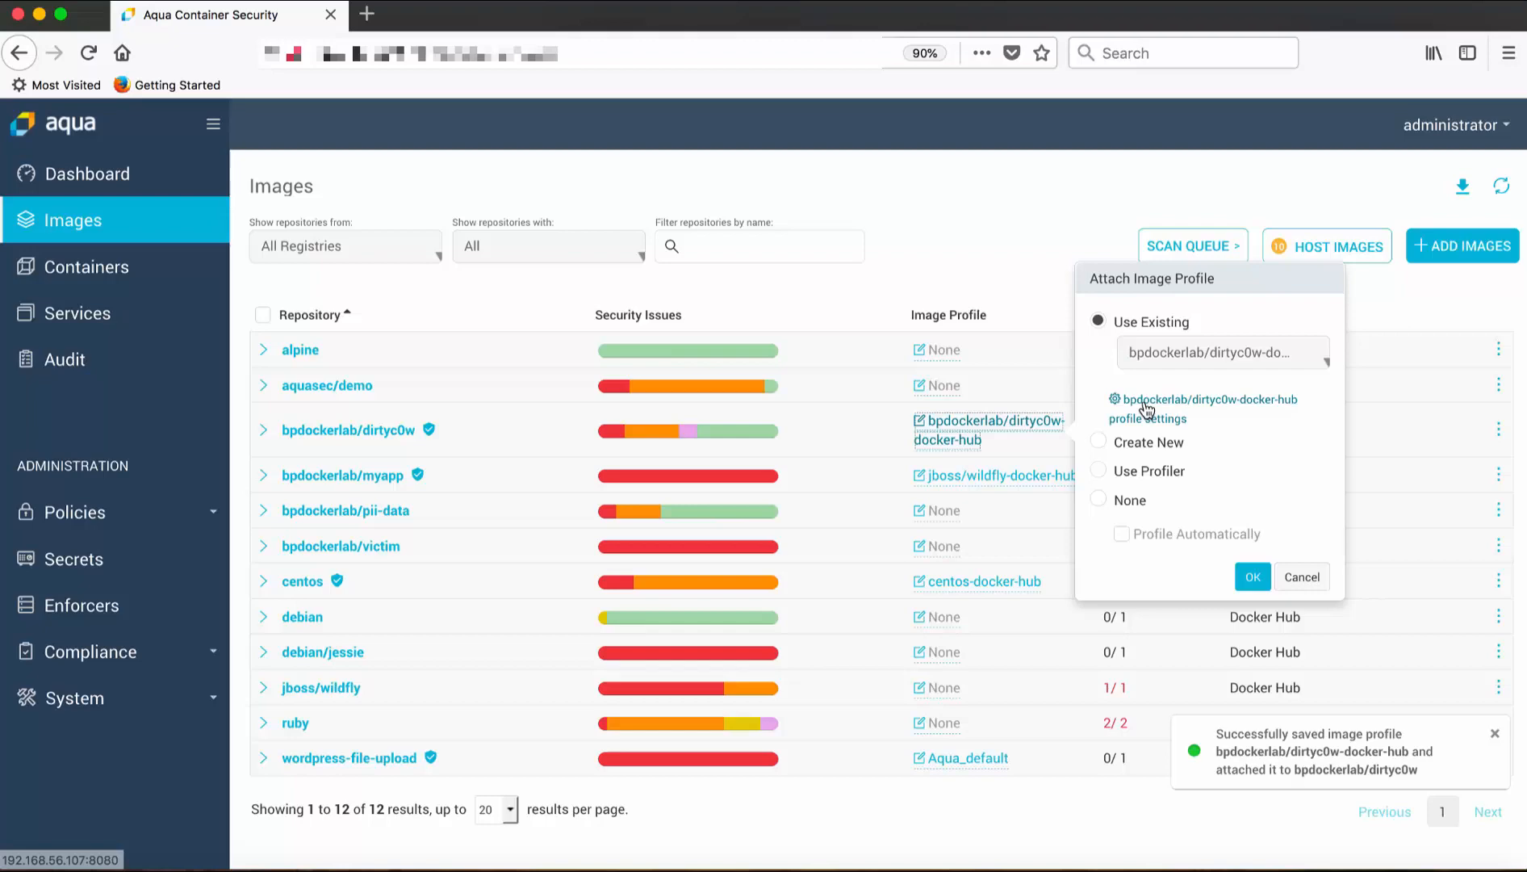
pyautogui.click(1207, 400)
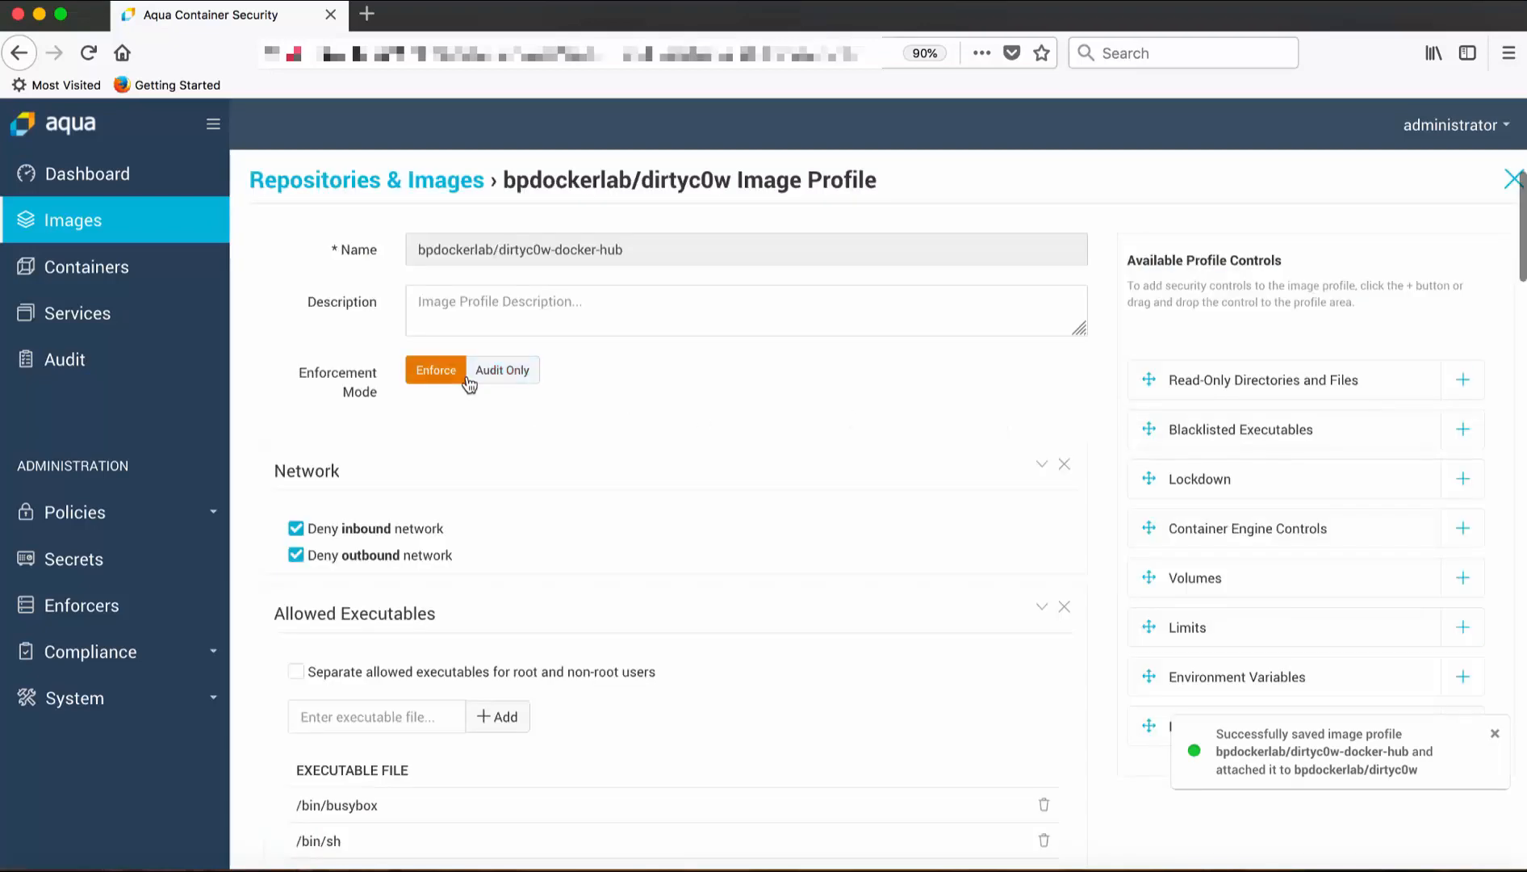
pyautogui.scroll(-3)
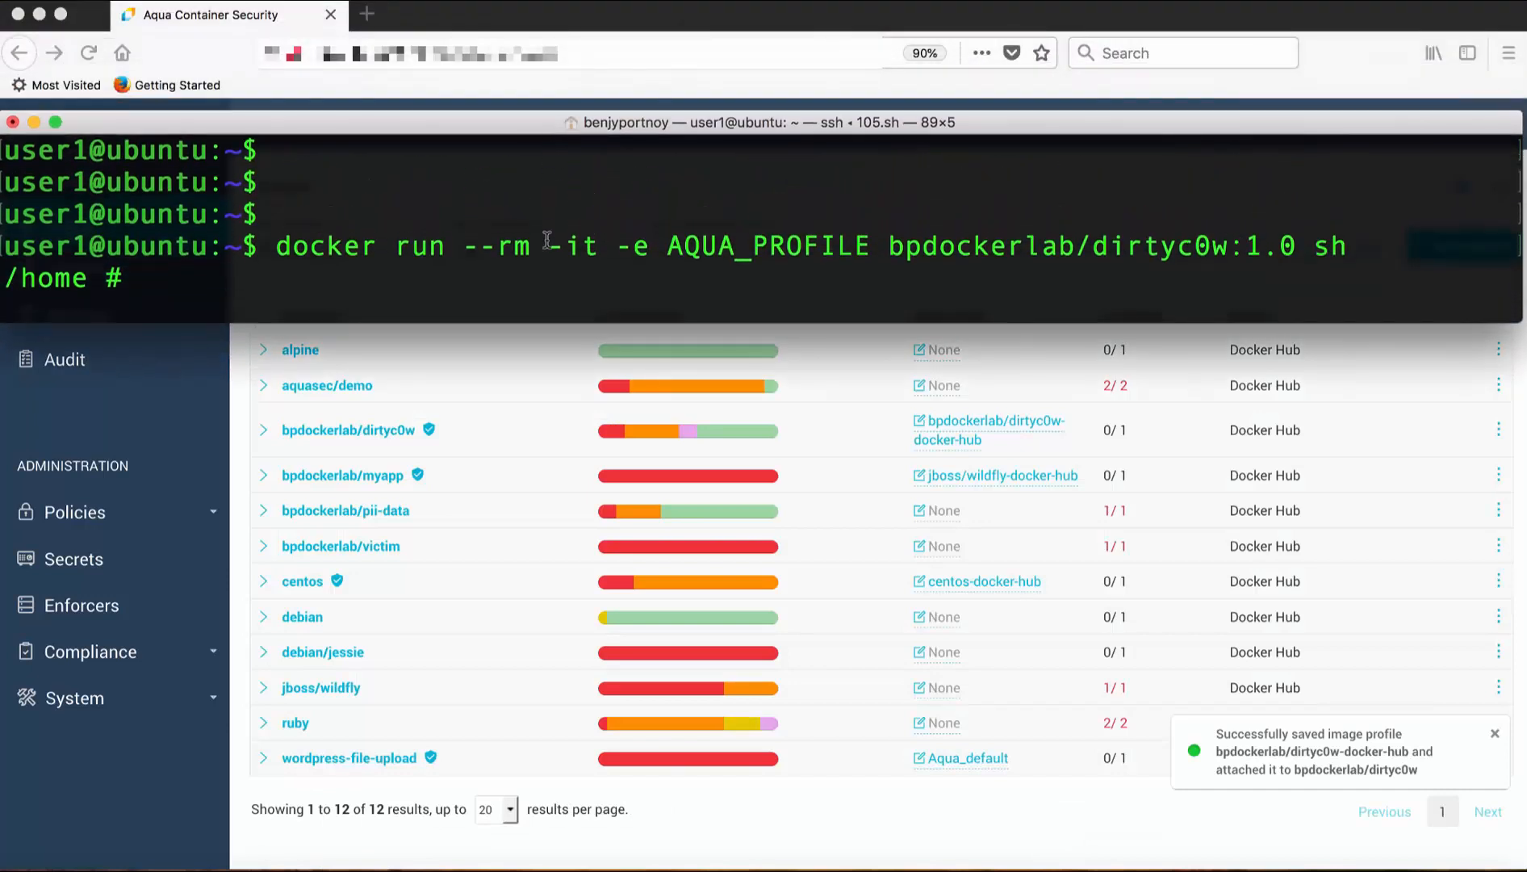
# Exit, relaunch the dirtyc0w container with /etc read-only at /tmp, and rerun ./dirtyc0w /tmp/passwd with the cowuser line.
pyautogui.write('exit')
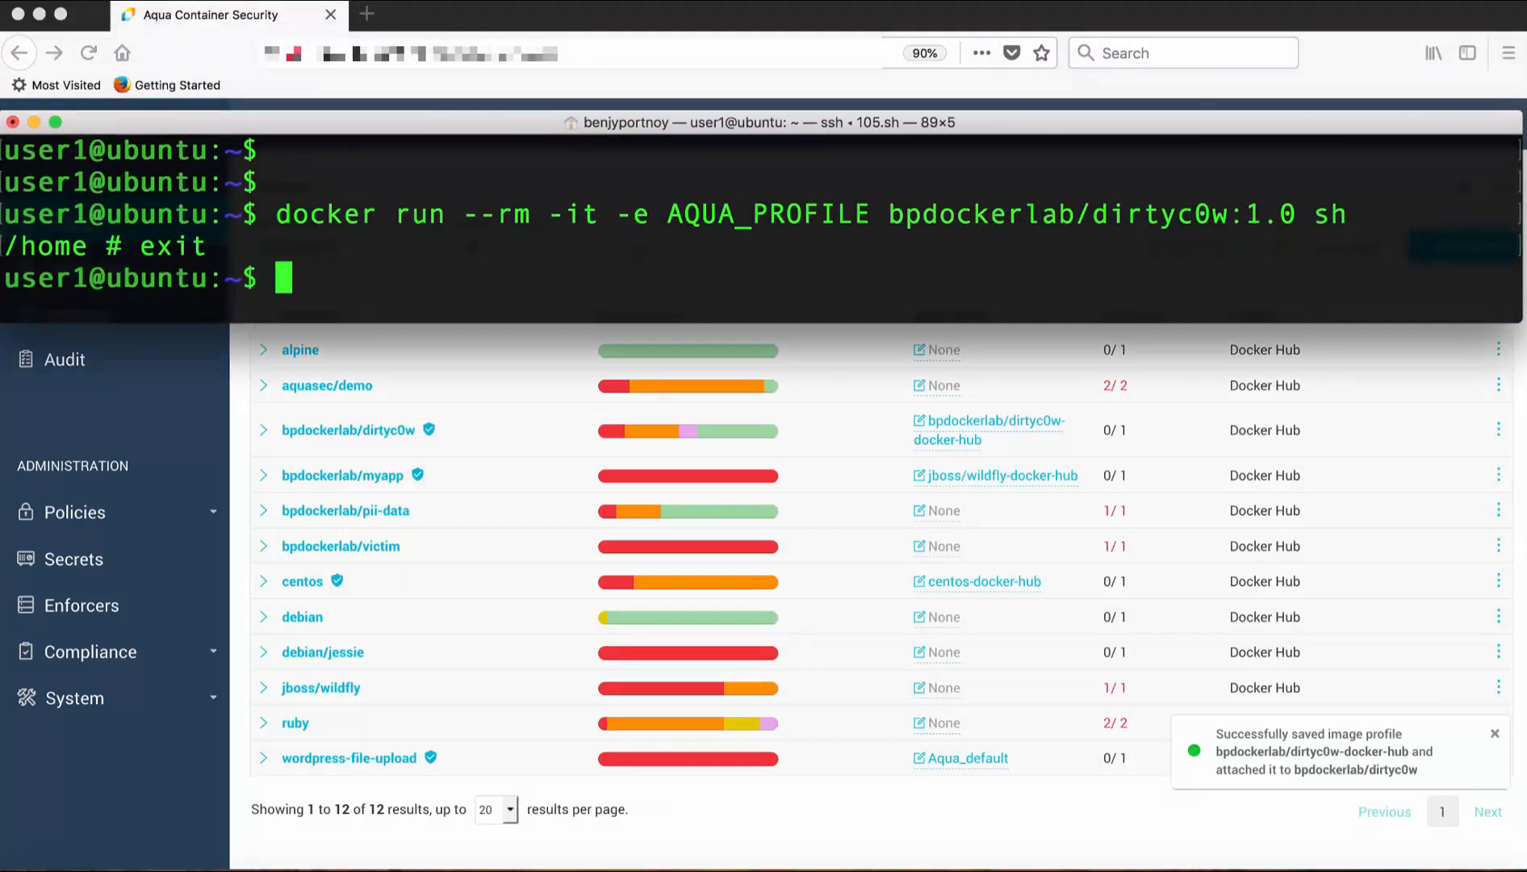
pyautogui.write('docker run -it -v /etc/:/tmp/:ro  bpdockerlab/dirtyc0w:1.0 /bin/sh')
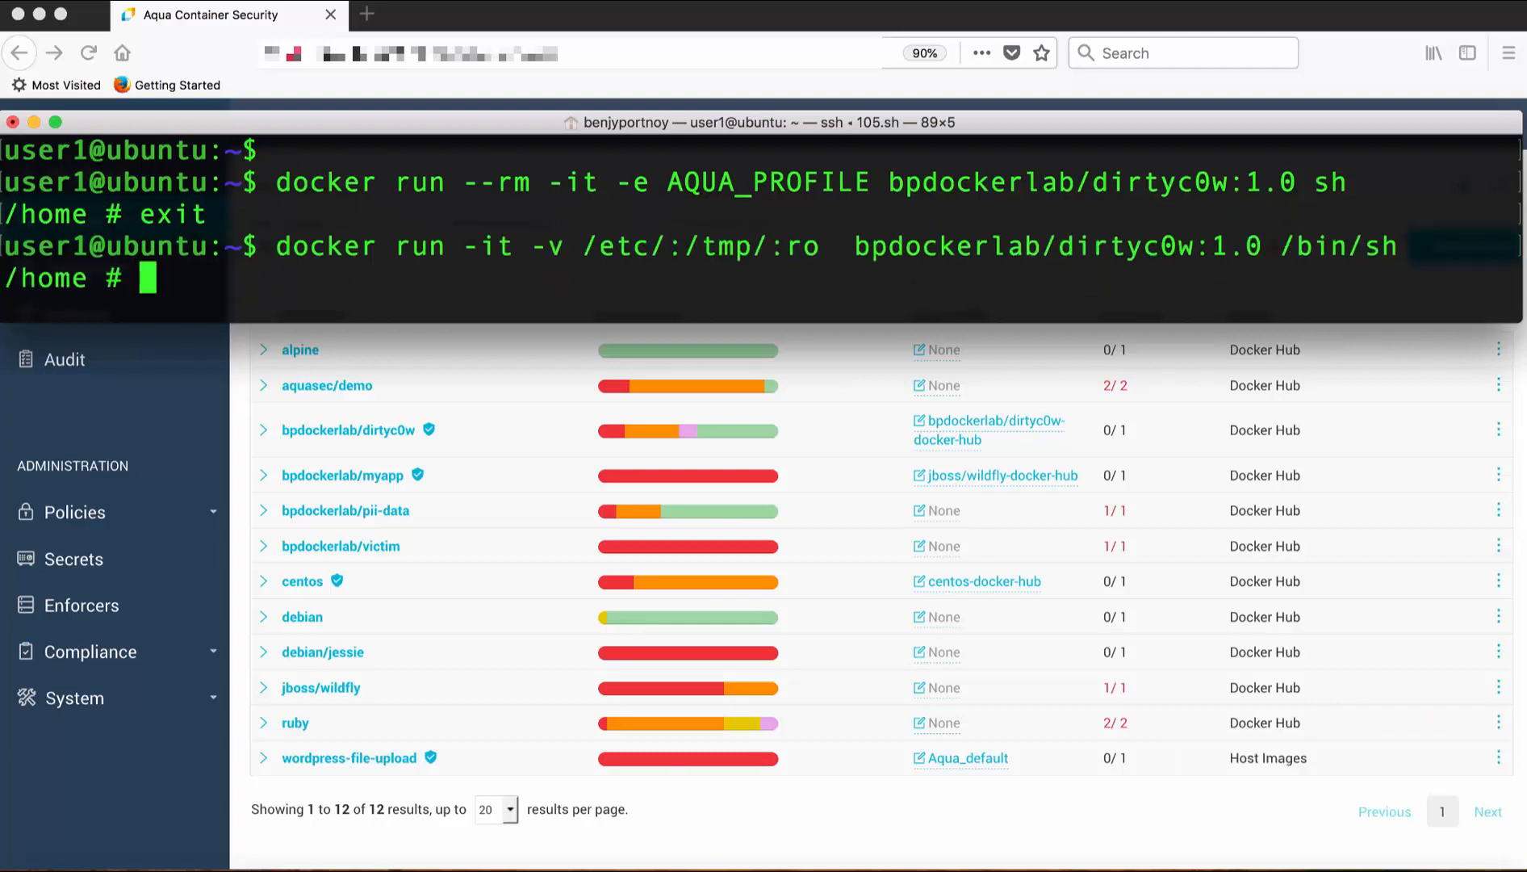
pyautogui.write('./dirtyc0w')
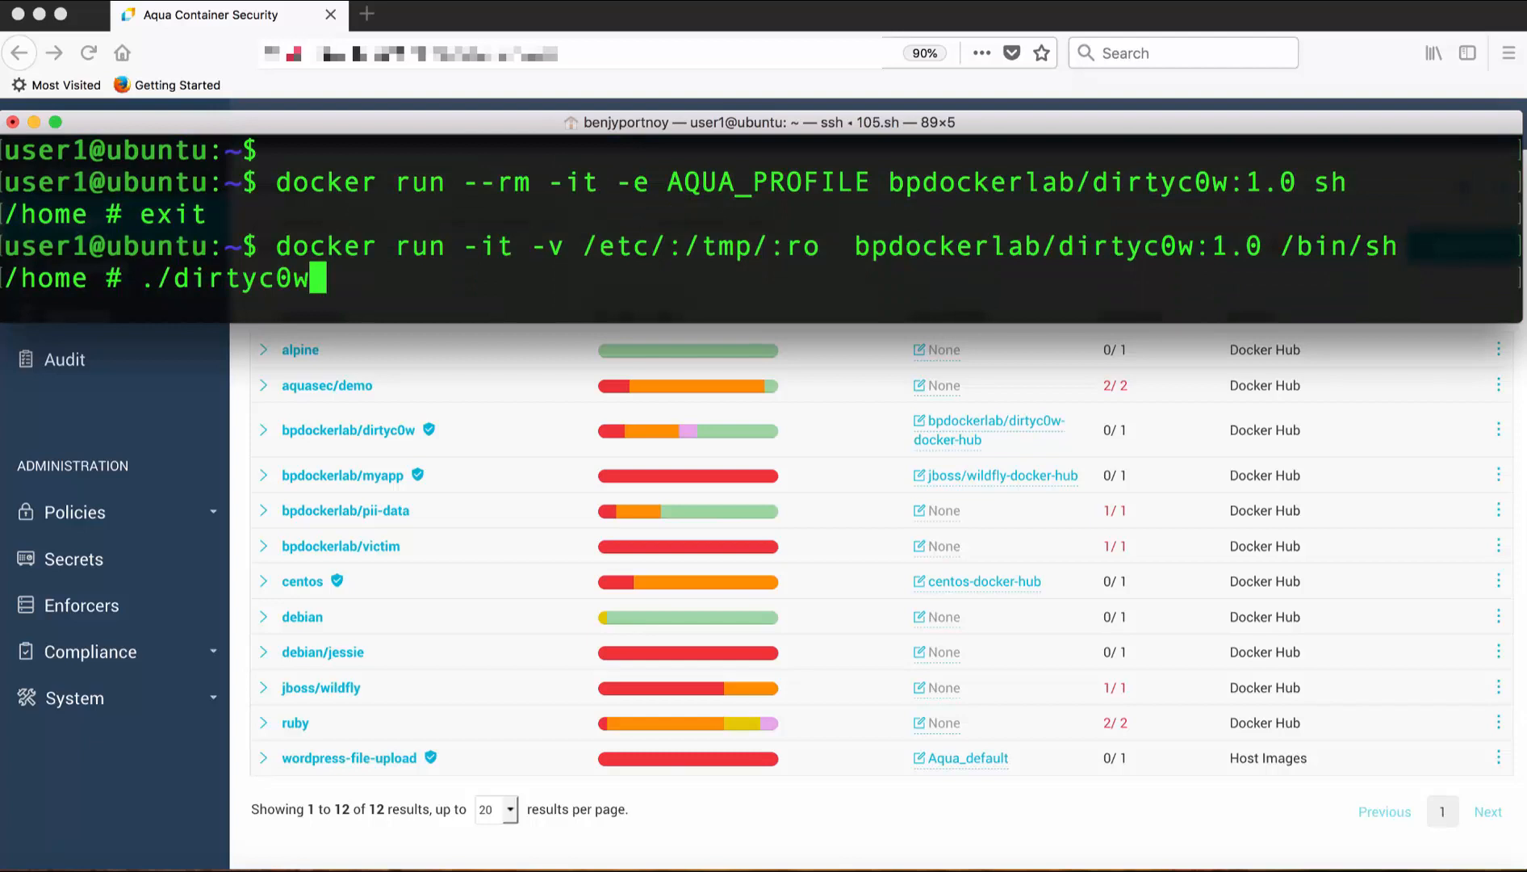
pyautogui.write('/tmp/')
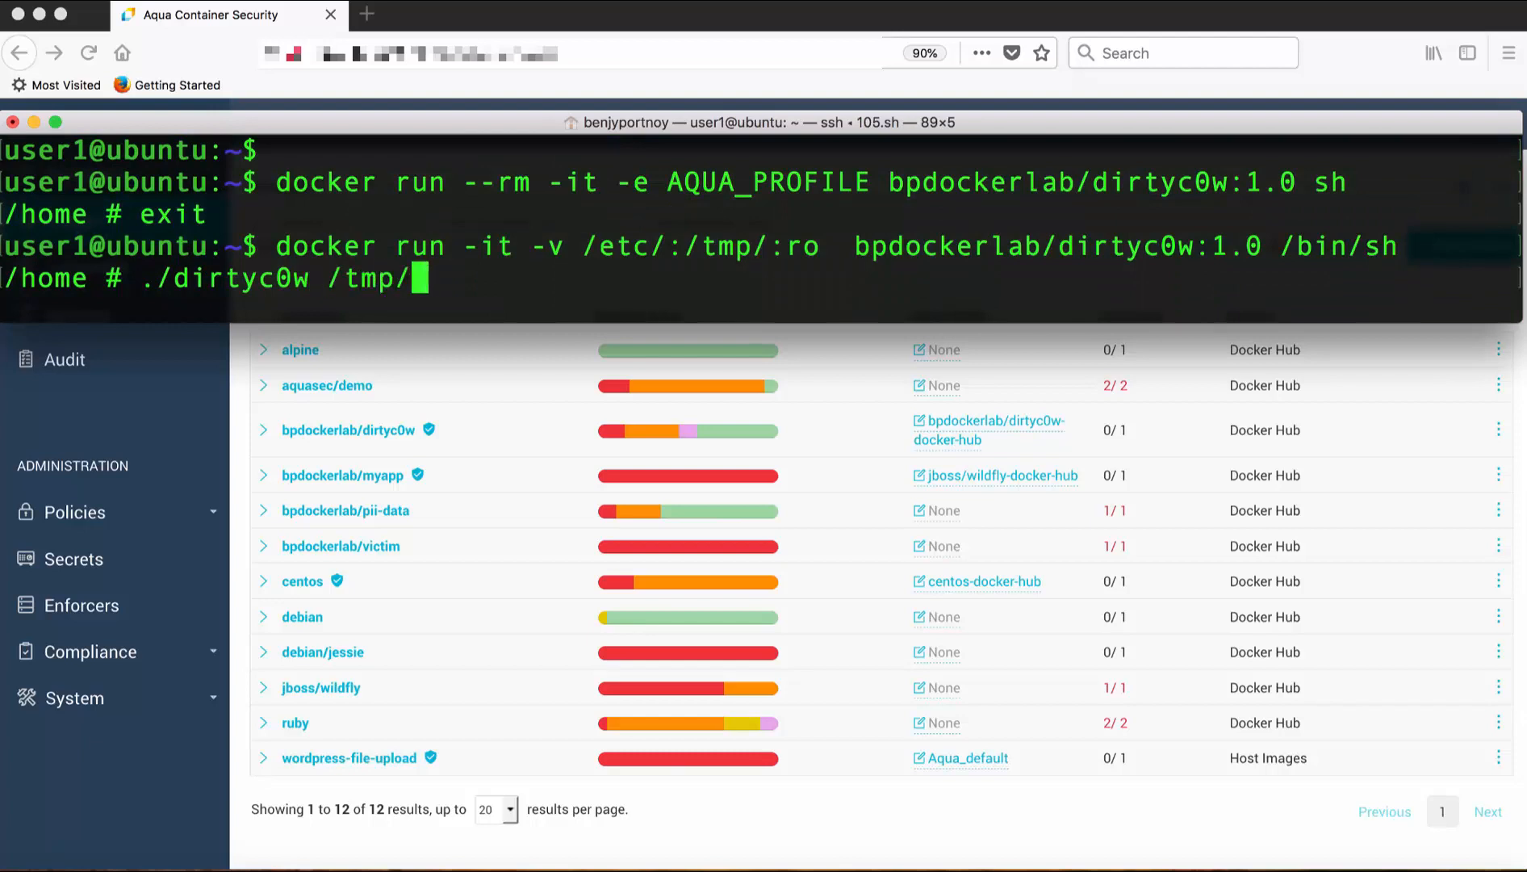
pyautogui.write("passwd $'cowuser:x:0:0:root:/root:/bin/bash\\n")
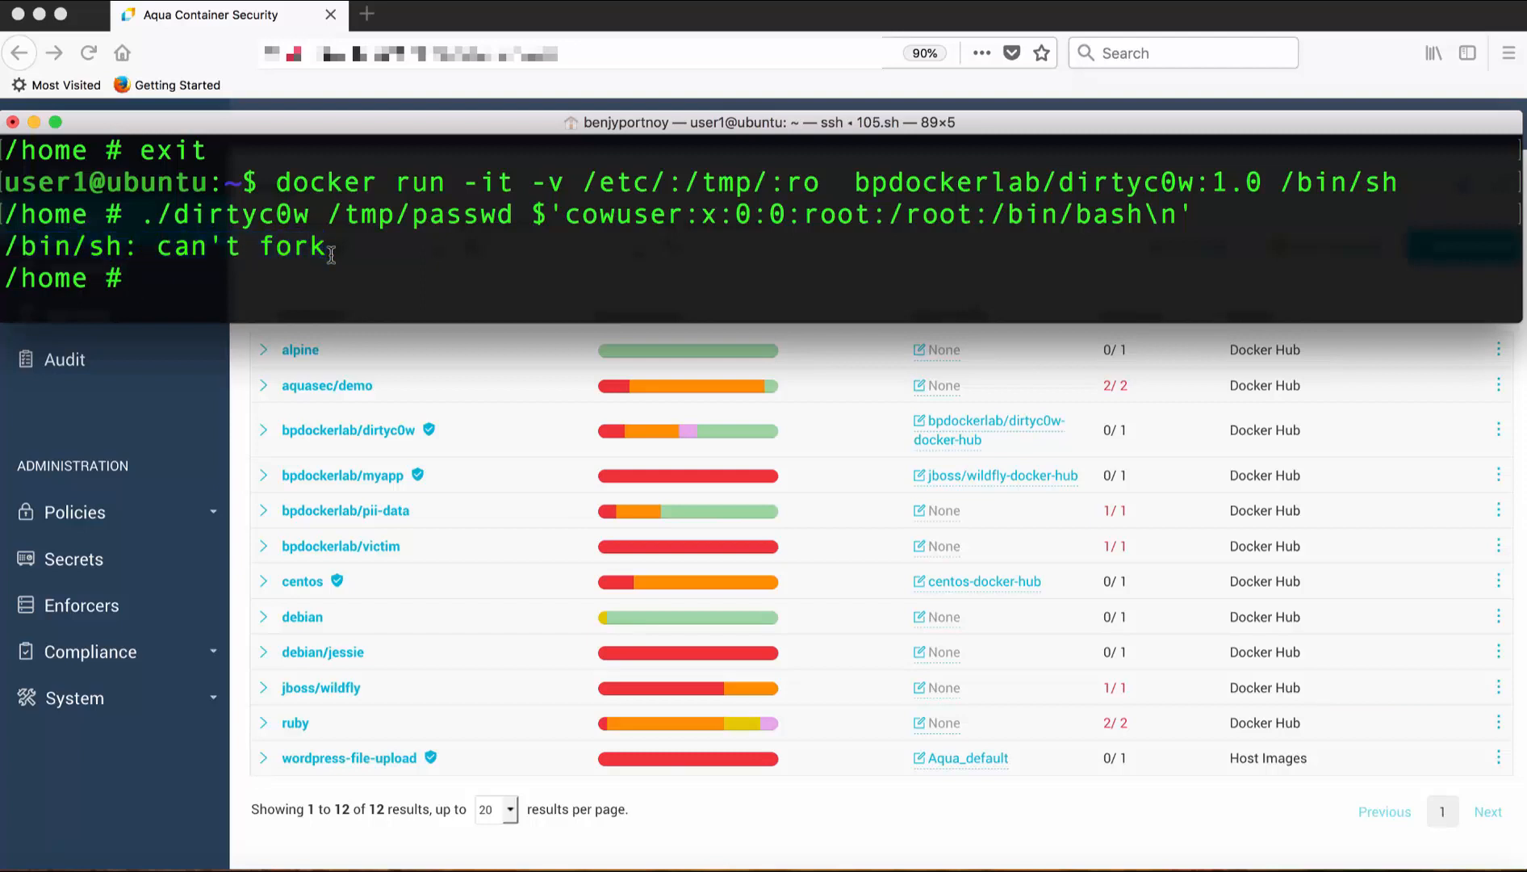
pyautogui.moveTo(239, 362)
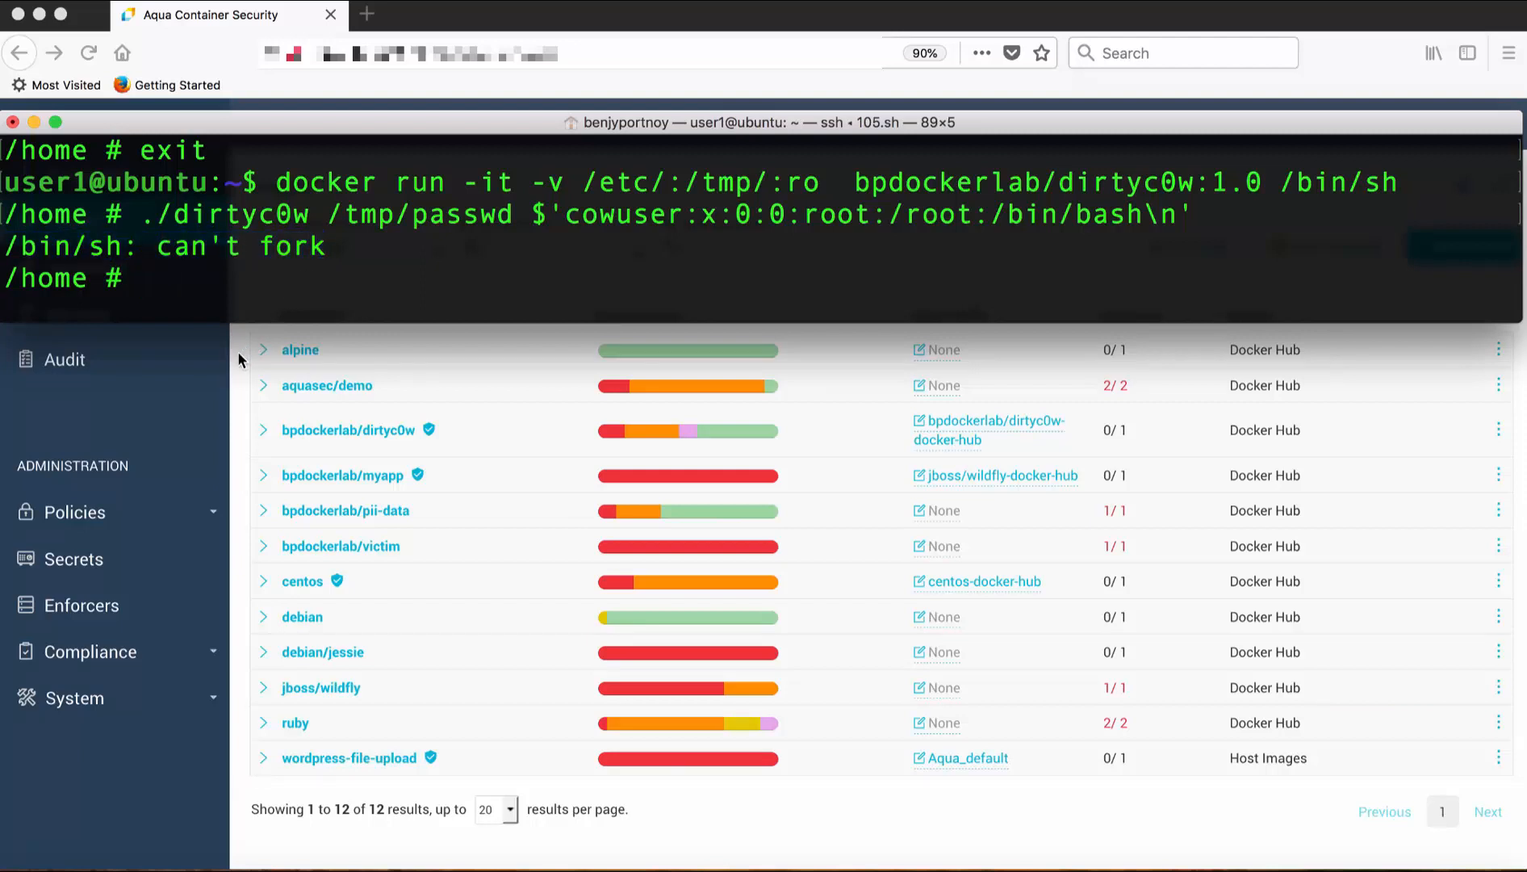